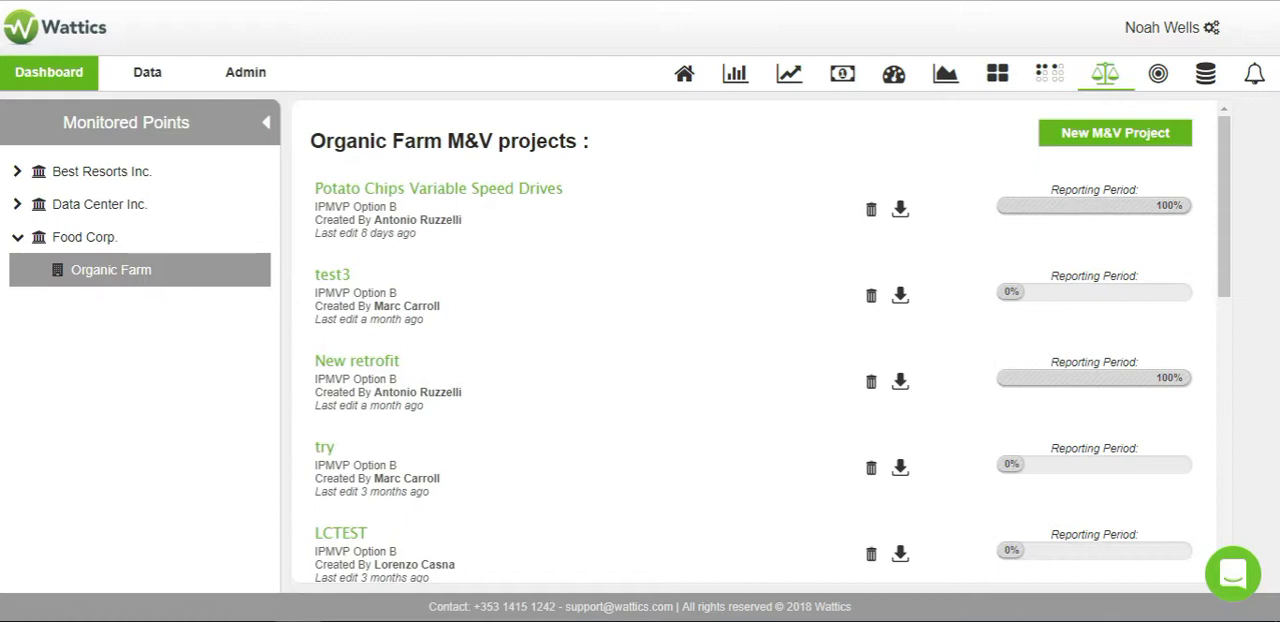
{"action": "mouse_move", "coordinate": [988, 148]}
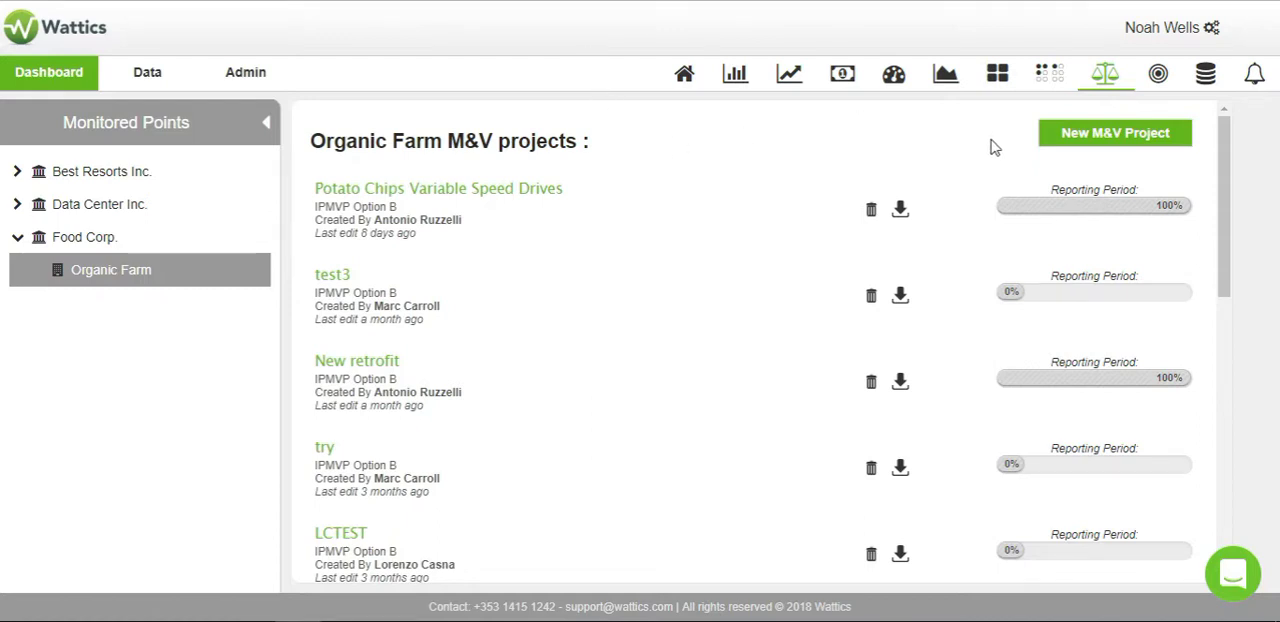
Start a new M&V project named 'Project example', toggle its public setting, then abandon creating it
{"action": "left_click", "coordinate": [1116, 132]}
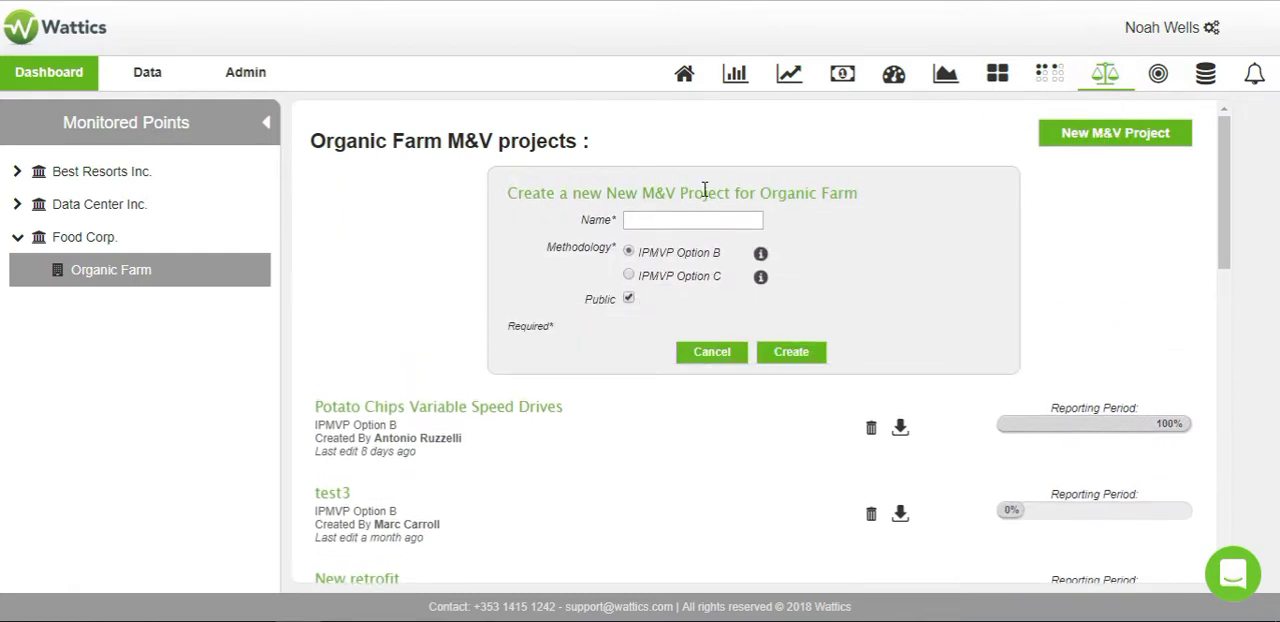
{"action": "type", "text": "Project example"}
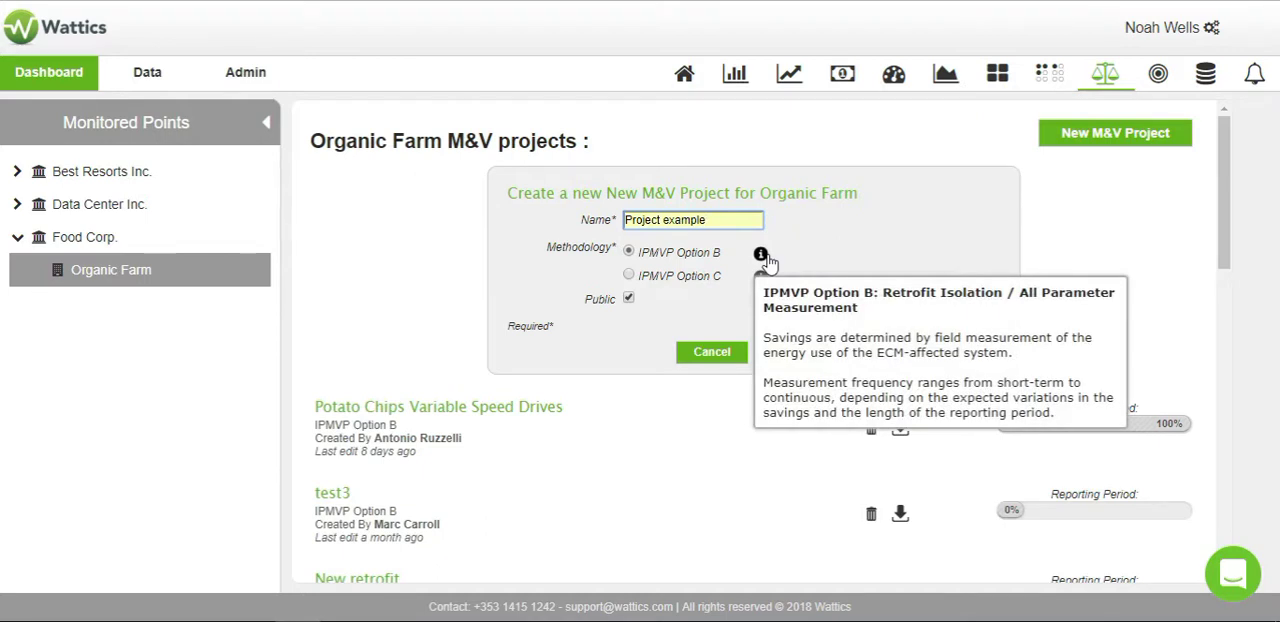
{"action": "mouse_move", "coordinate": [760, 278]}
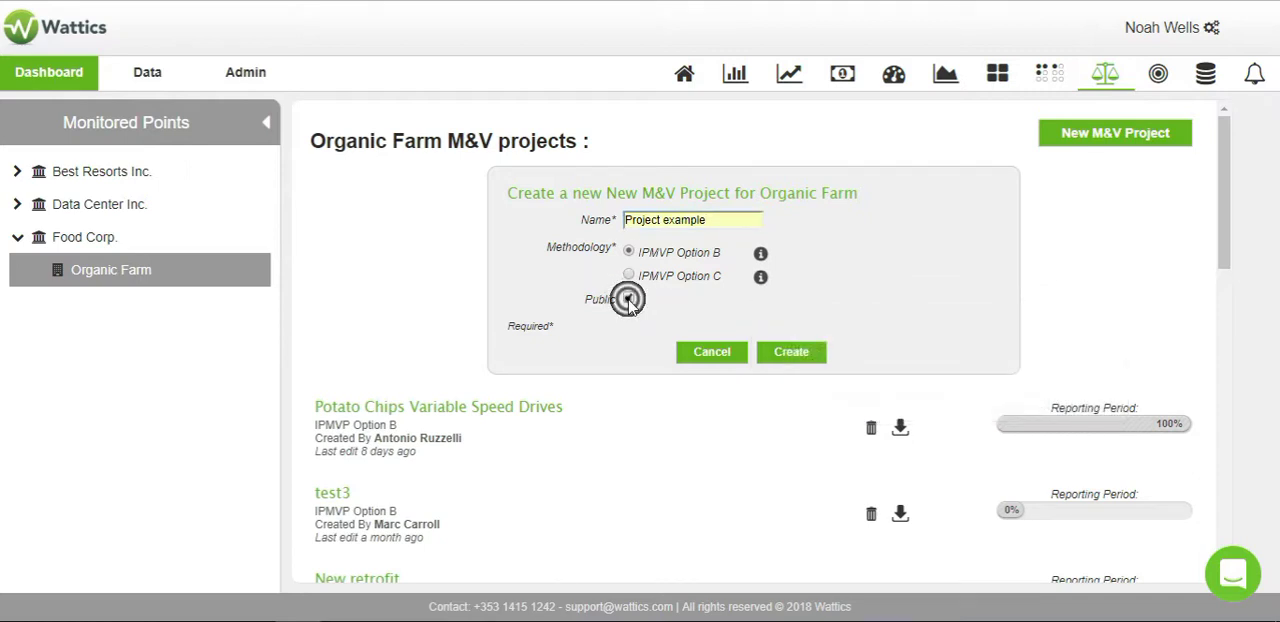
{"action": "left_click", "coordinate": [628, 296]}
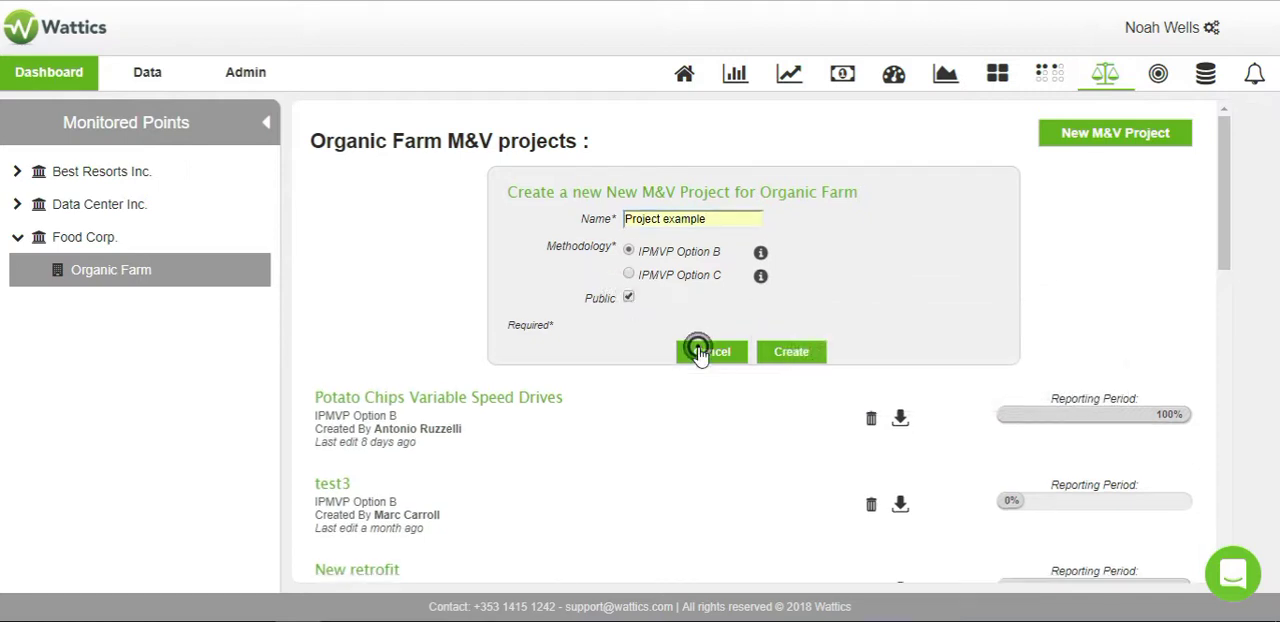
{"action": "left_click", "coordinate": [702, 352]}
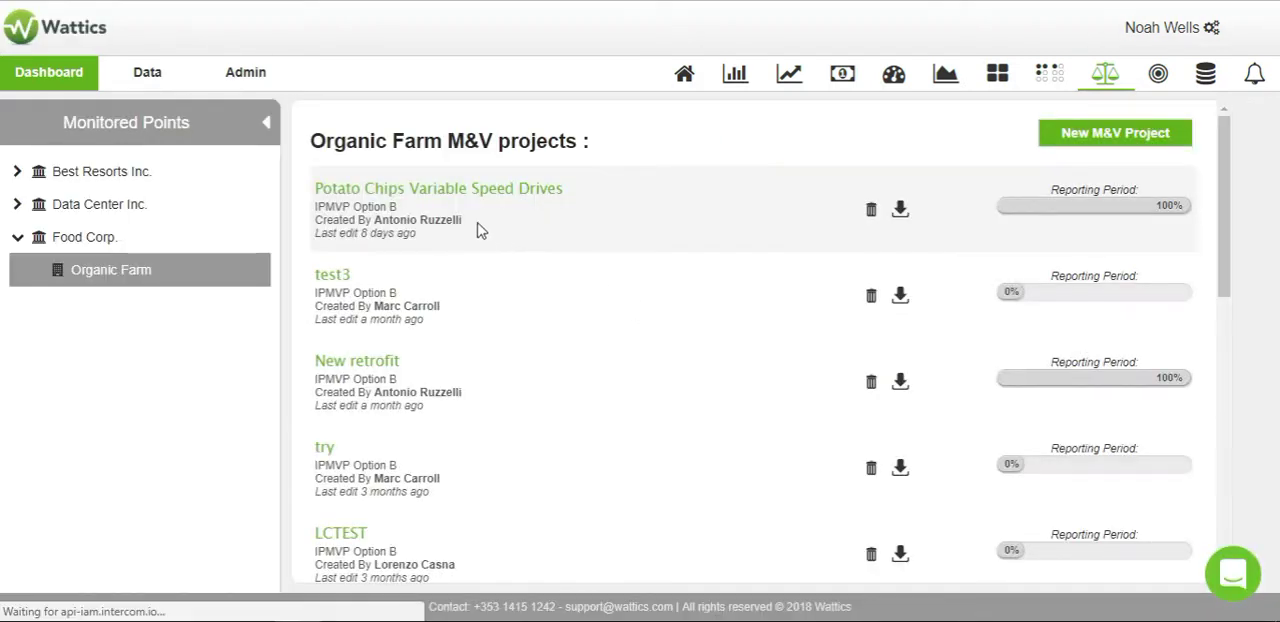
Open the Potato Chips Variable Speed Drives project definition down to its summary and consumption drivers
{"action": "left_click", "coordinate": [440, 188]}
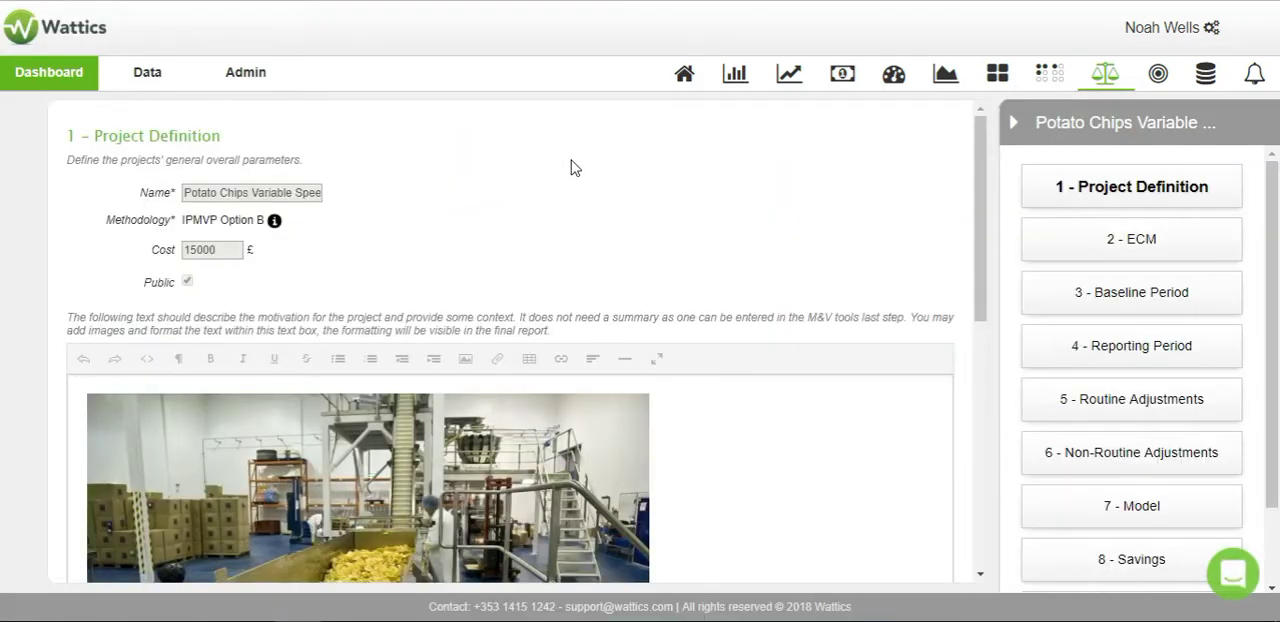
{"action": "mouse_move", "coordinate": [576, 220]}
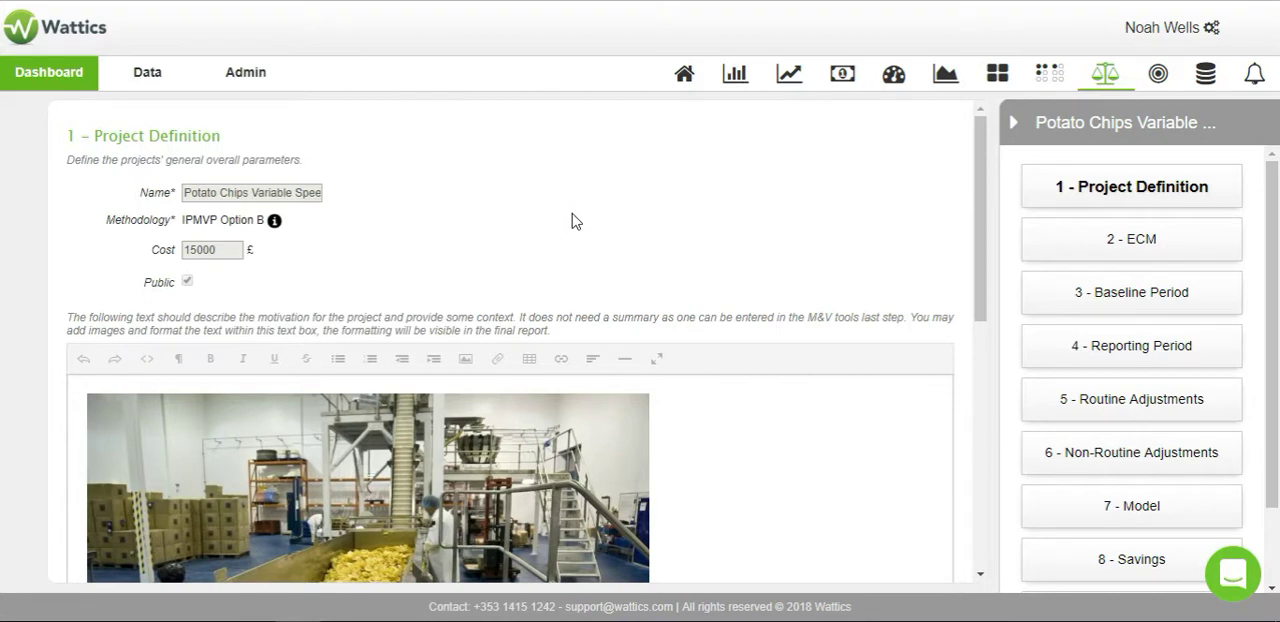
{"action": "mouse_move", "coordinate": [572, 222]}
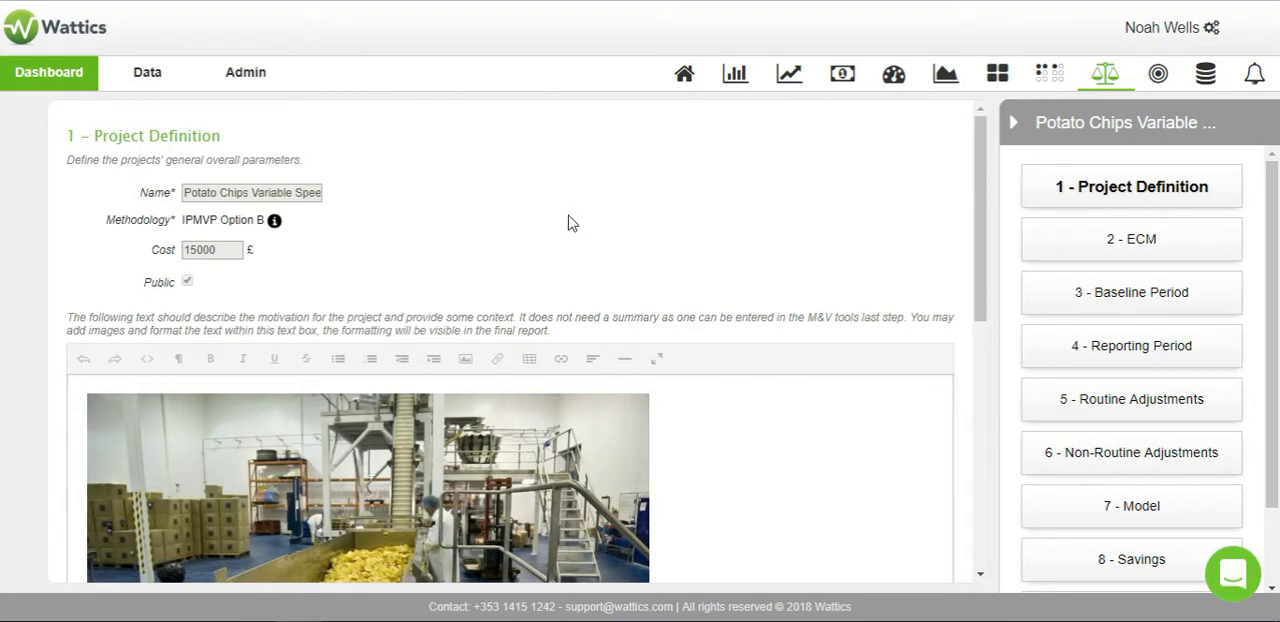
{"action": "mouse_move", "coordinate": [556, 220]}
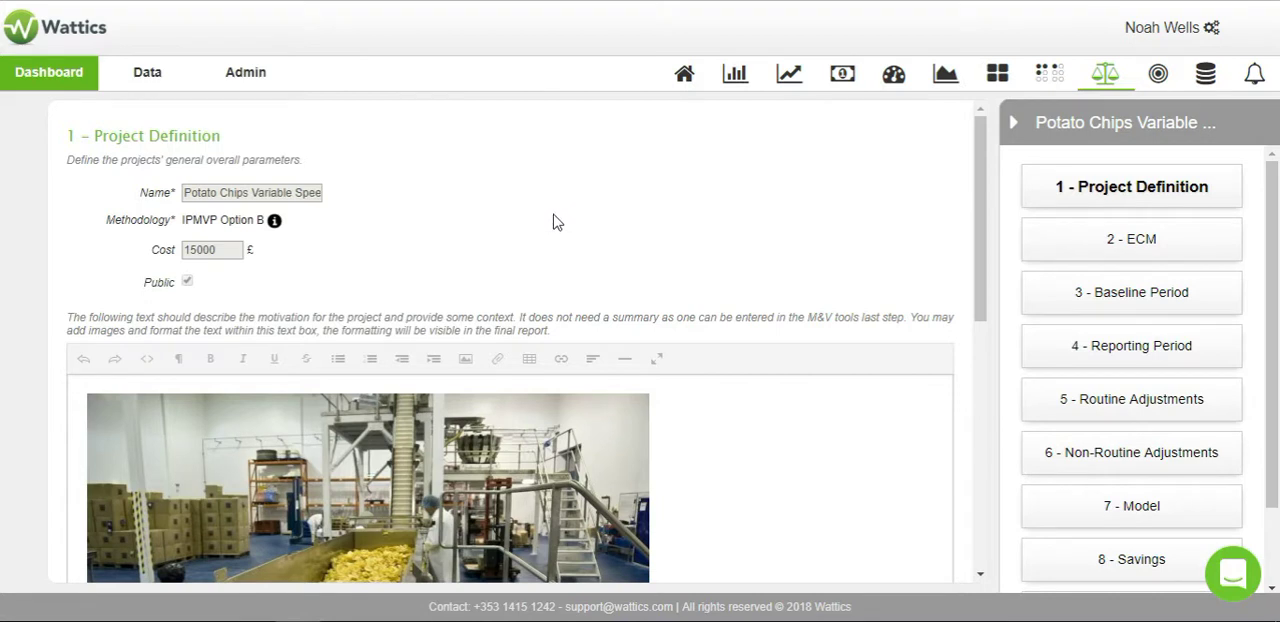
{"action": "mouse_move", "coordinate": [332, 236]}
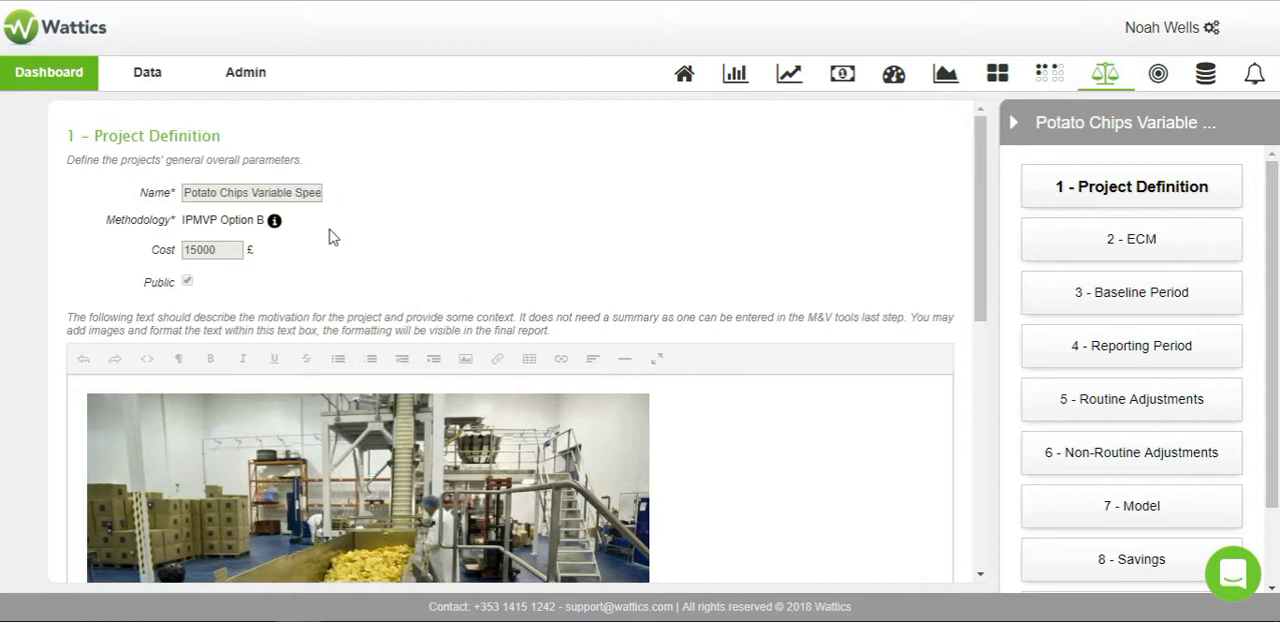
{"action": "scroll", "scroll_direction": "down", "scroll_amount": 3}
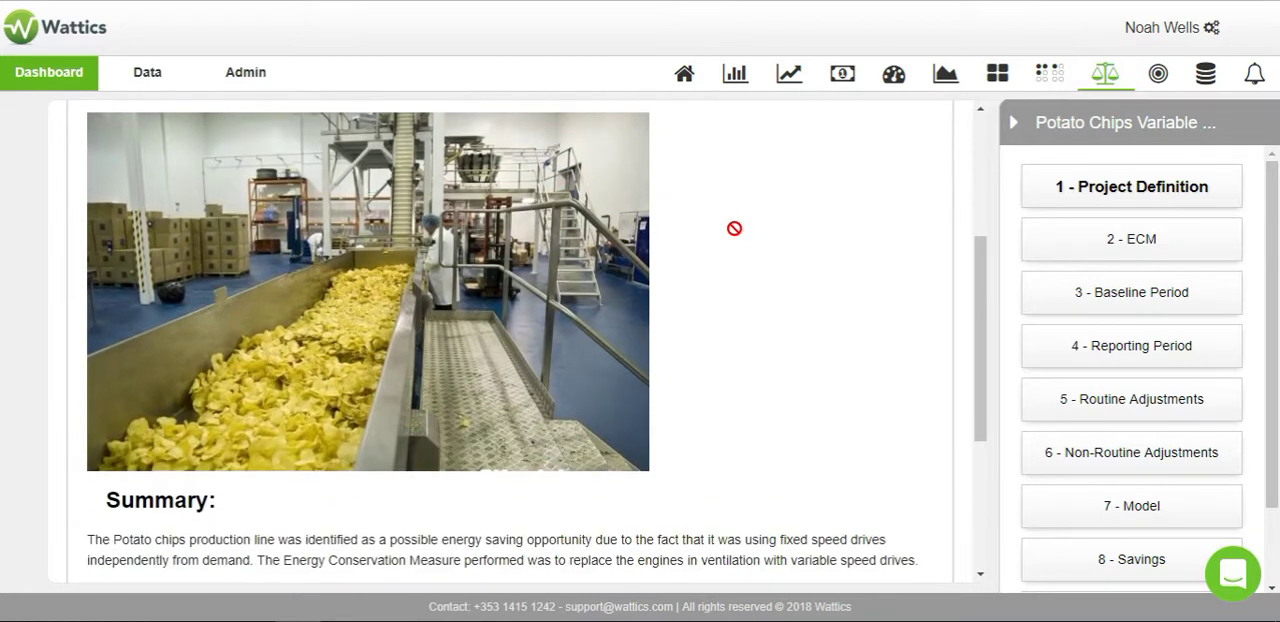
{"action": "scroll", "scroll_direction": "down", "scroll_amount": 3}
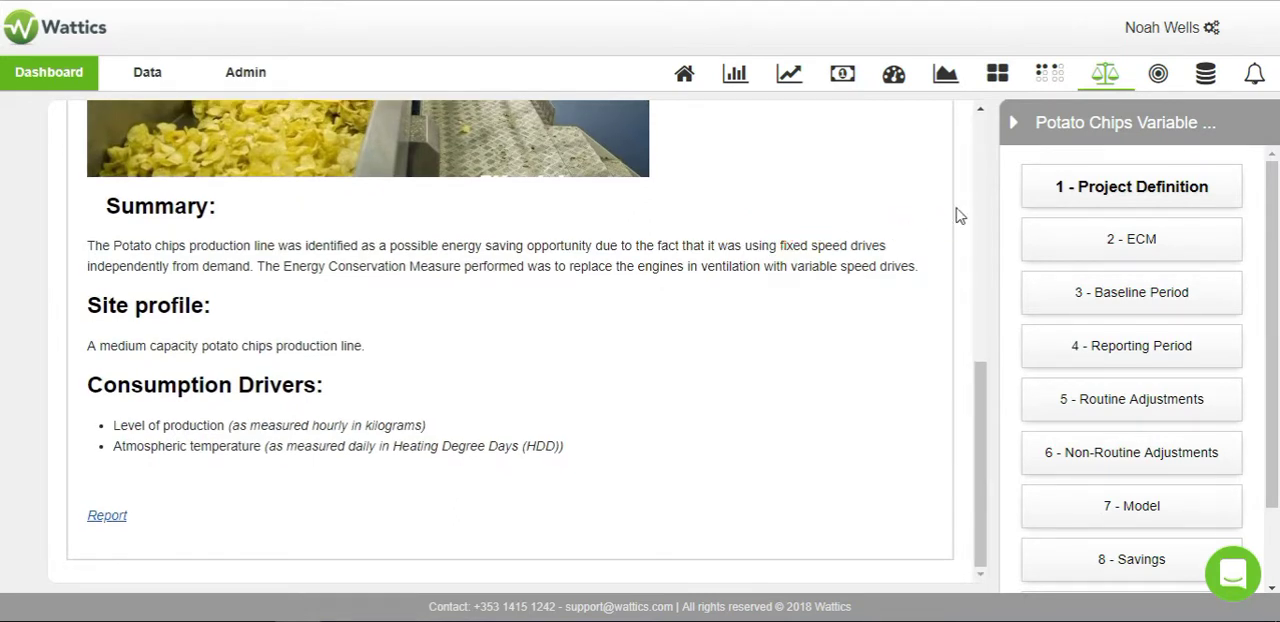
Go to step 2 - ECM to view measure ECM05 (26/12/2013–05/01/2014) and its work description
{"action": "left_click", "coordinate": [1132, 240]}
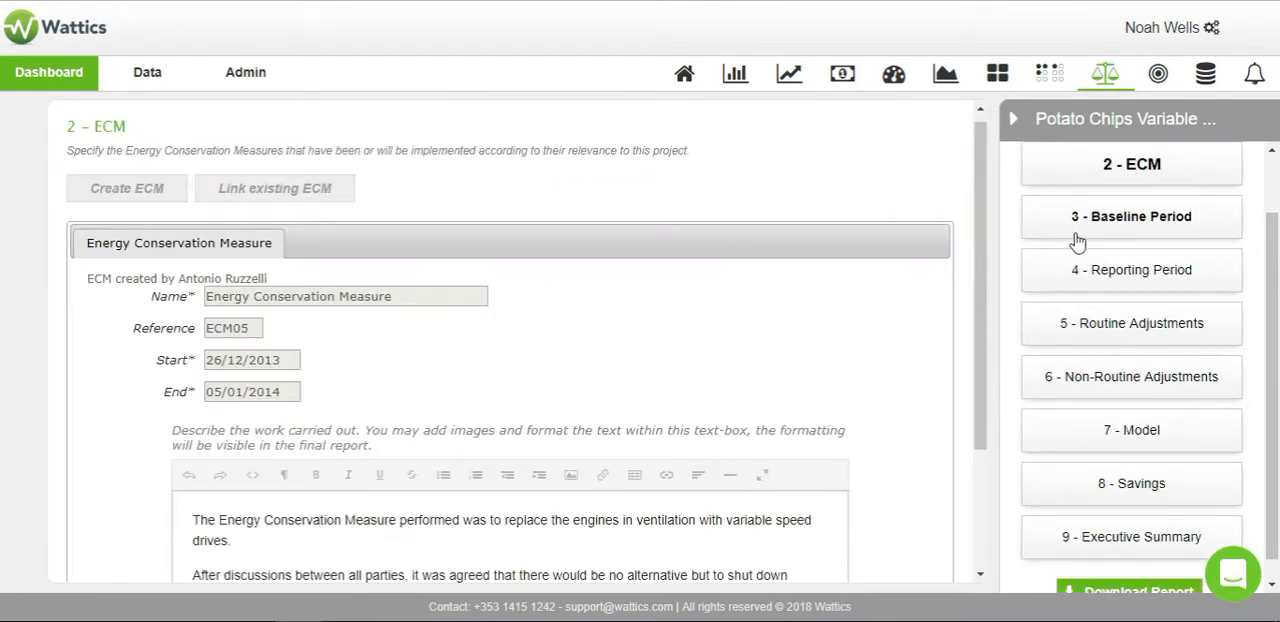
{"action": "mouse_move", "coordinate": [788, 192]}
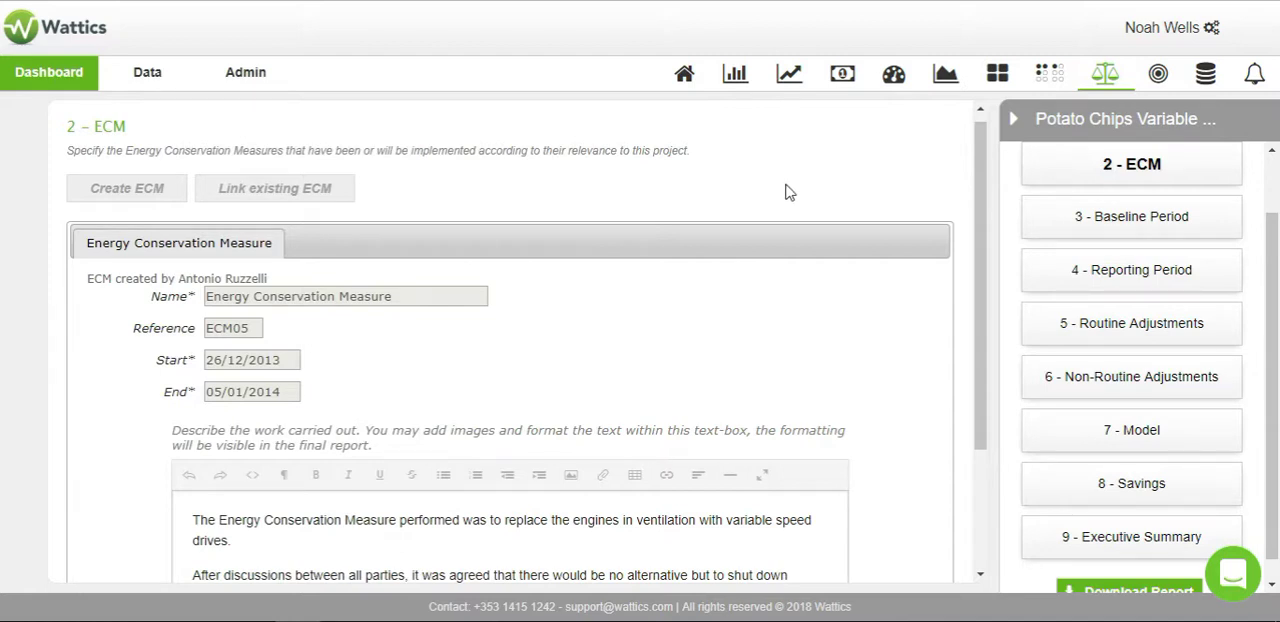
{"action": "scroll", "scroll_direction": "down", "scroll_amount": 3}
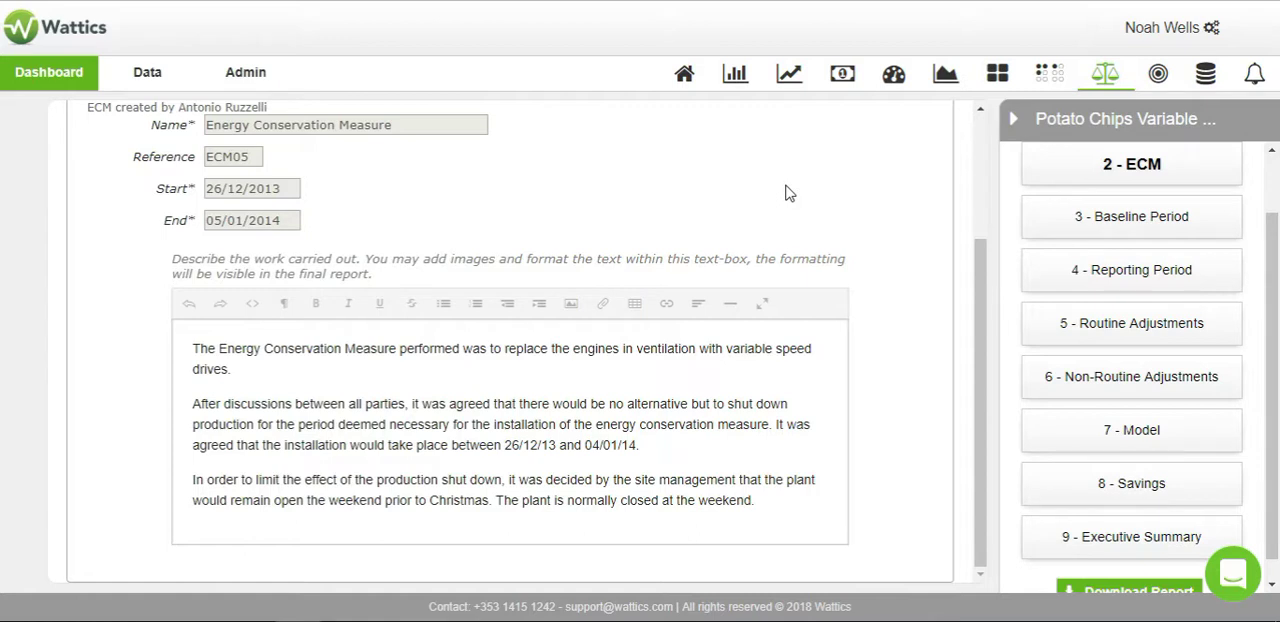
{"action": "mouse_move", "coordinate": [292, 188]}
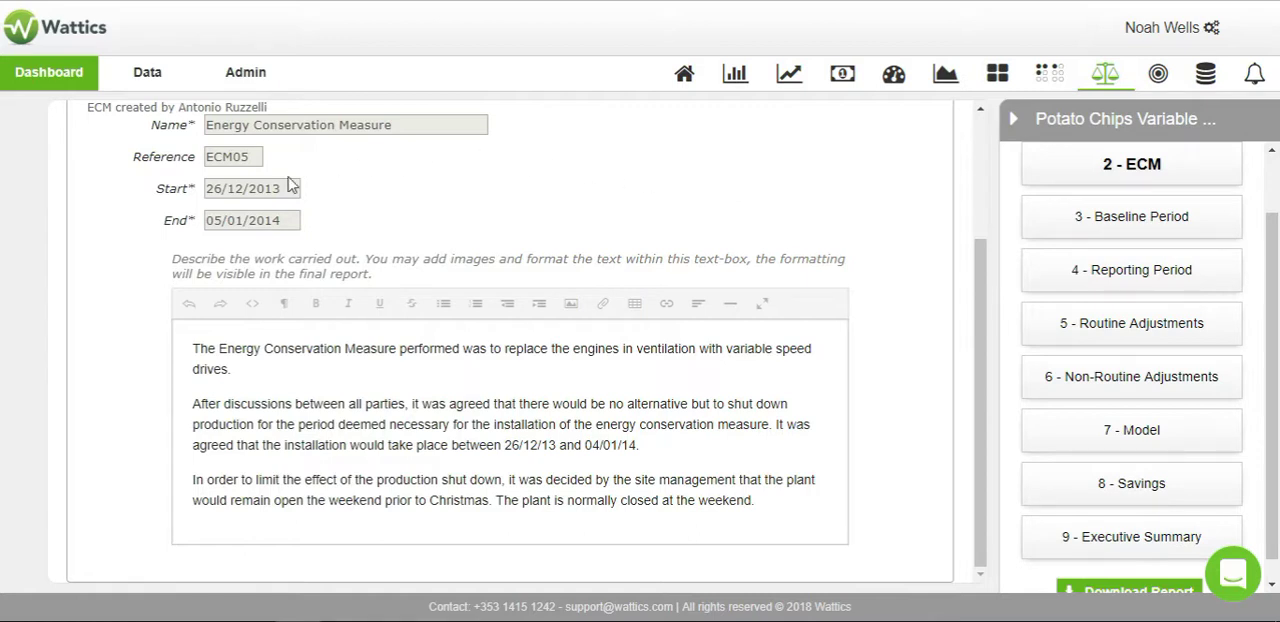
{"action": "mouse_move", "coordinate": [392, 320]}
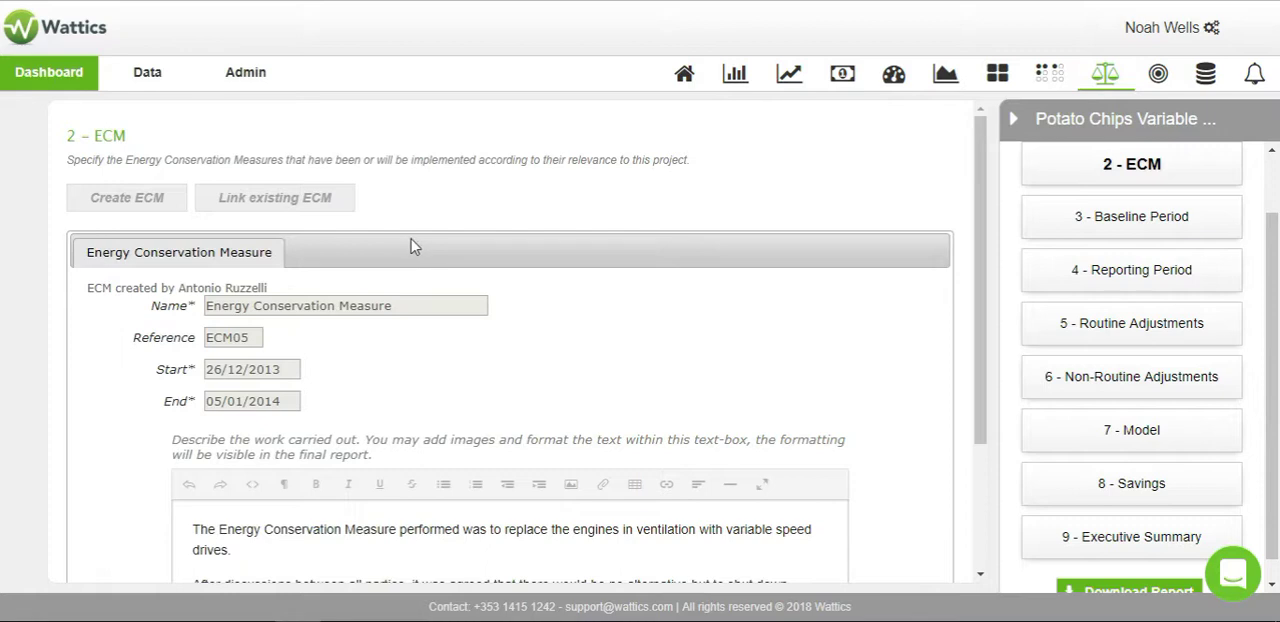
{"action": "mouse_move", "coordinate": [316, 204]}
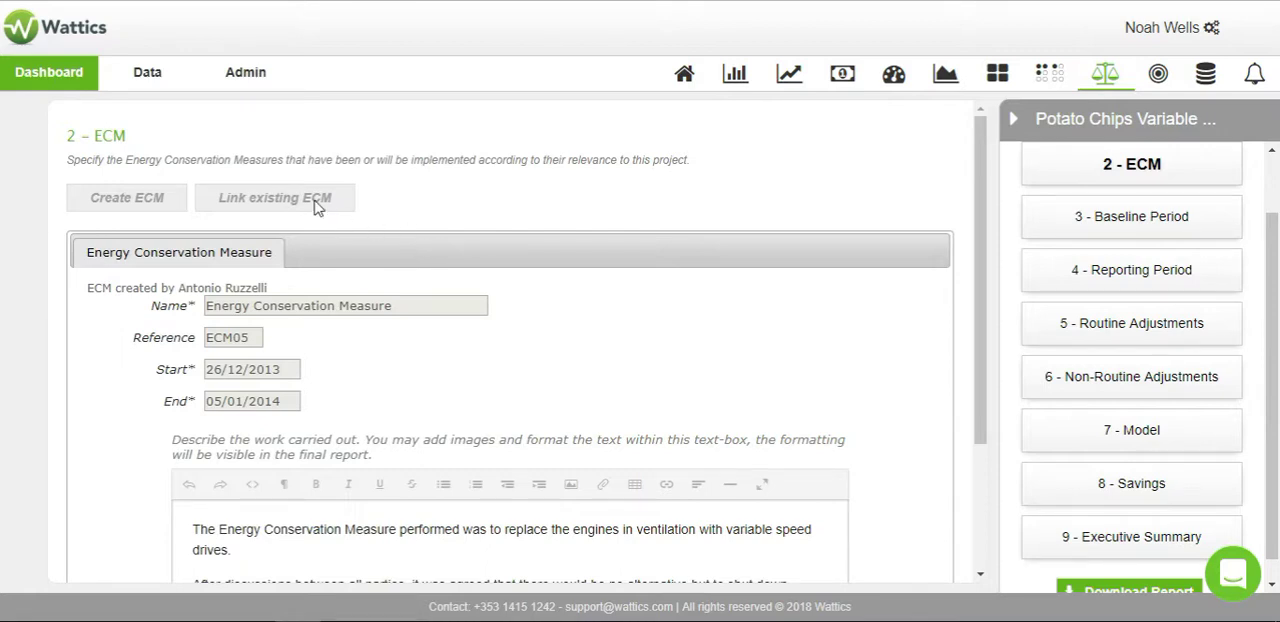
{"action": "mouse_move", "coordinate": [332, 206]}
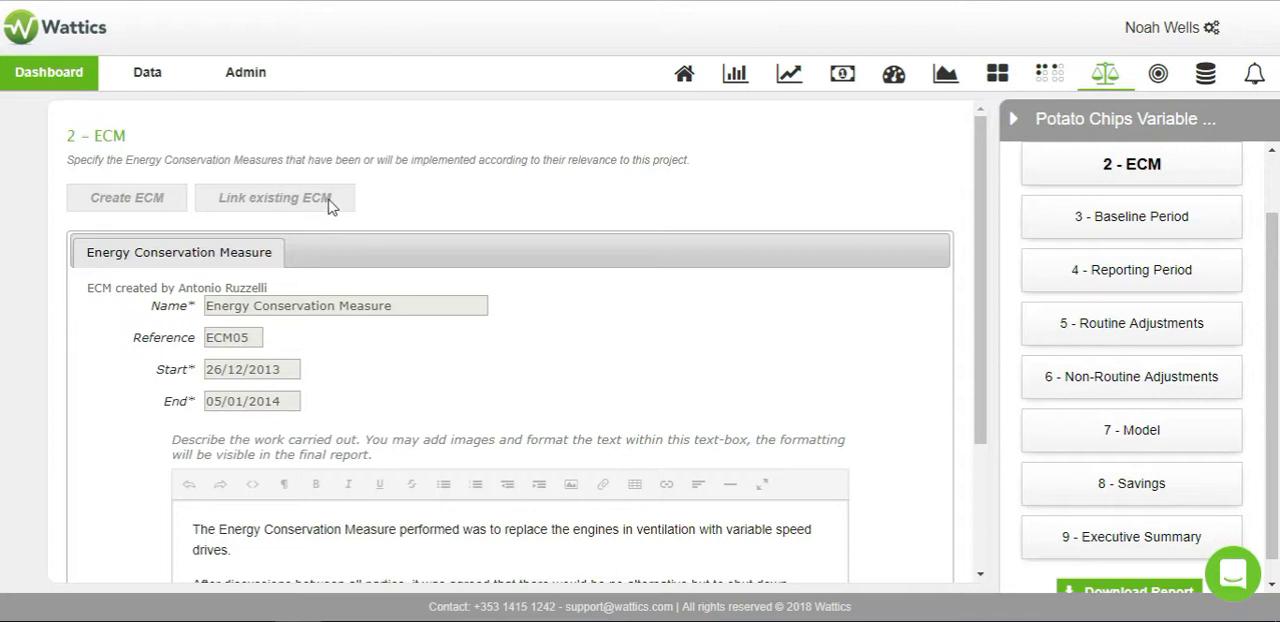
{"action": "mouse_move", "coordinate": [852, 208]}
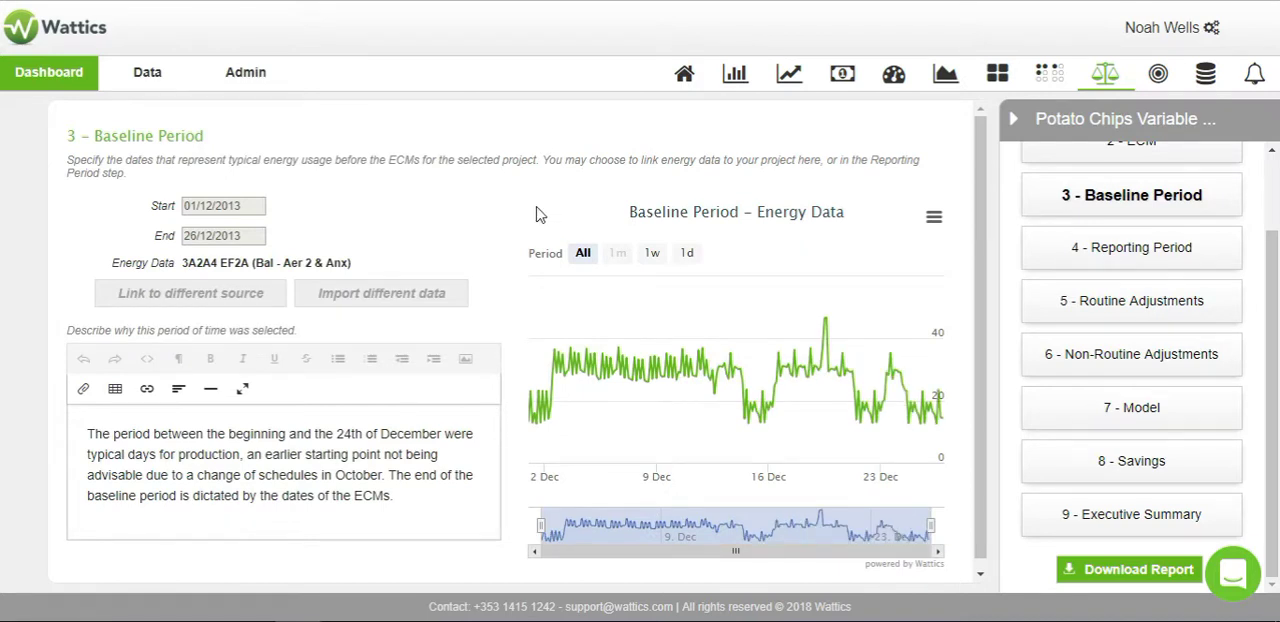
{"action": "mouse_move", "coordinate": [278, 306]}
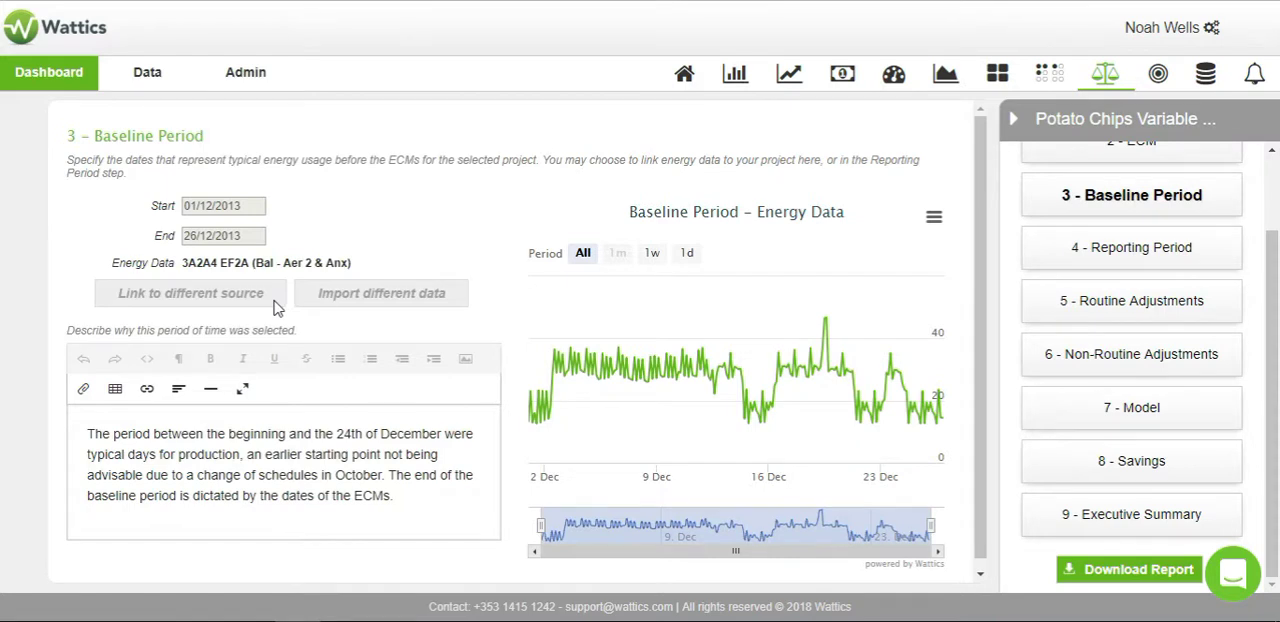
{"action": "mouse_move", "coordinate": [392, 224]}
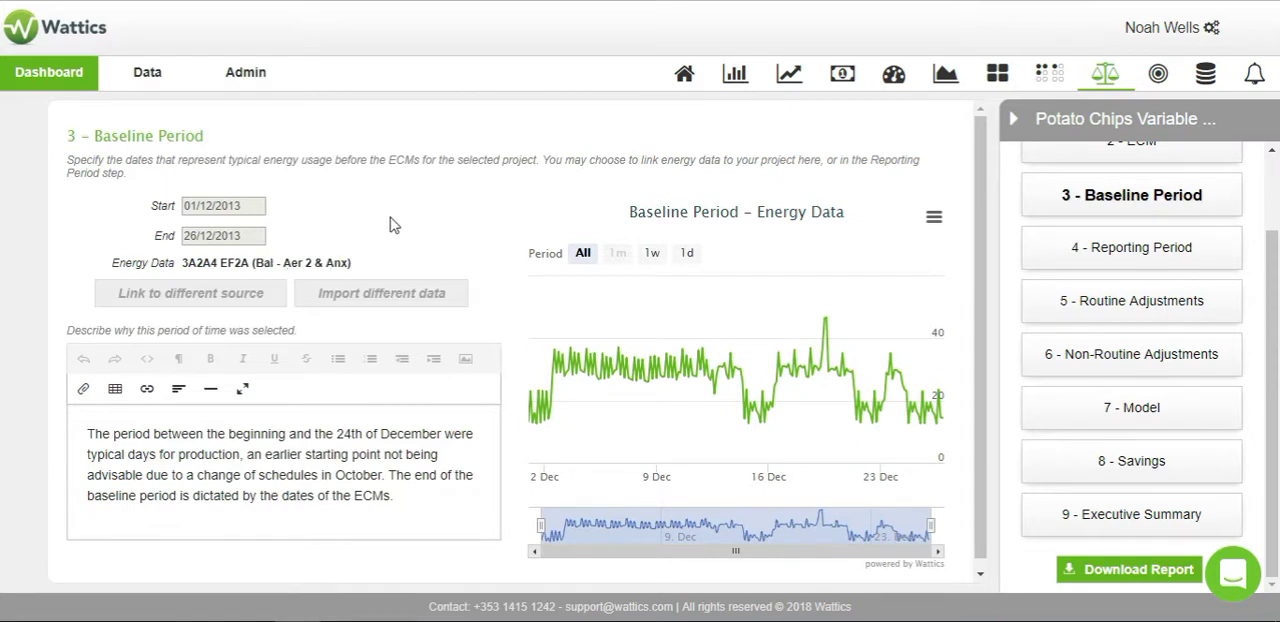
{"action": "mouse_move", "coordinate": [422, 224]}
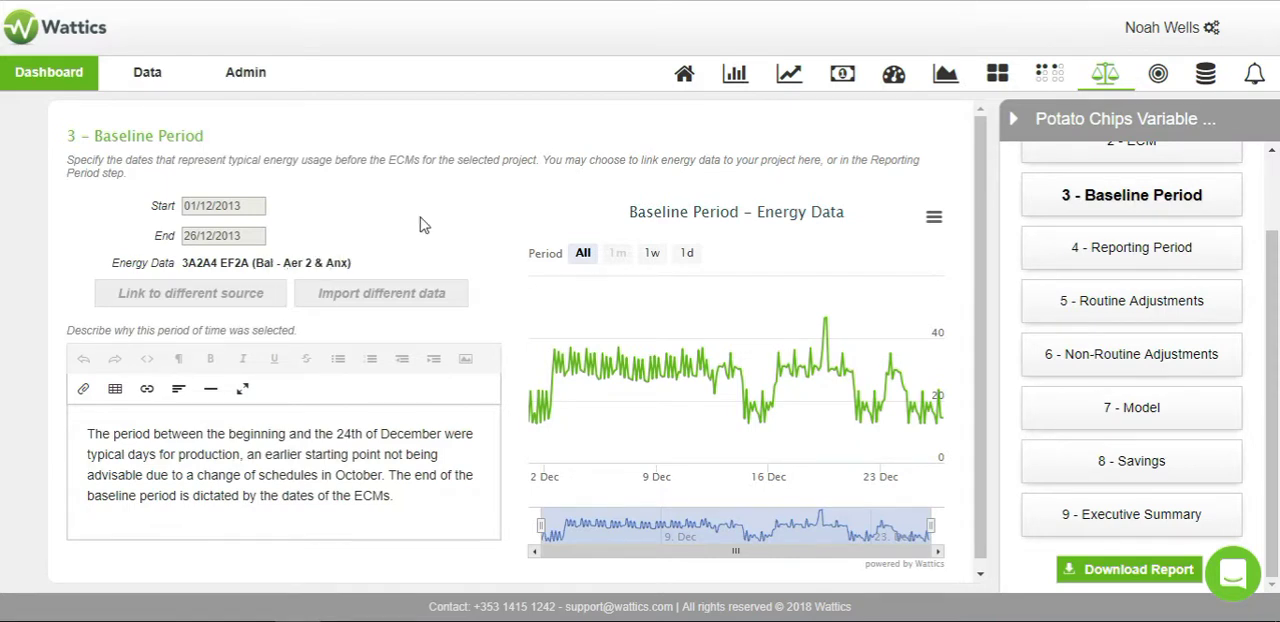
{"action": "mouse_move", "coordinate": [436, 304]}
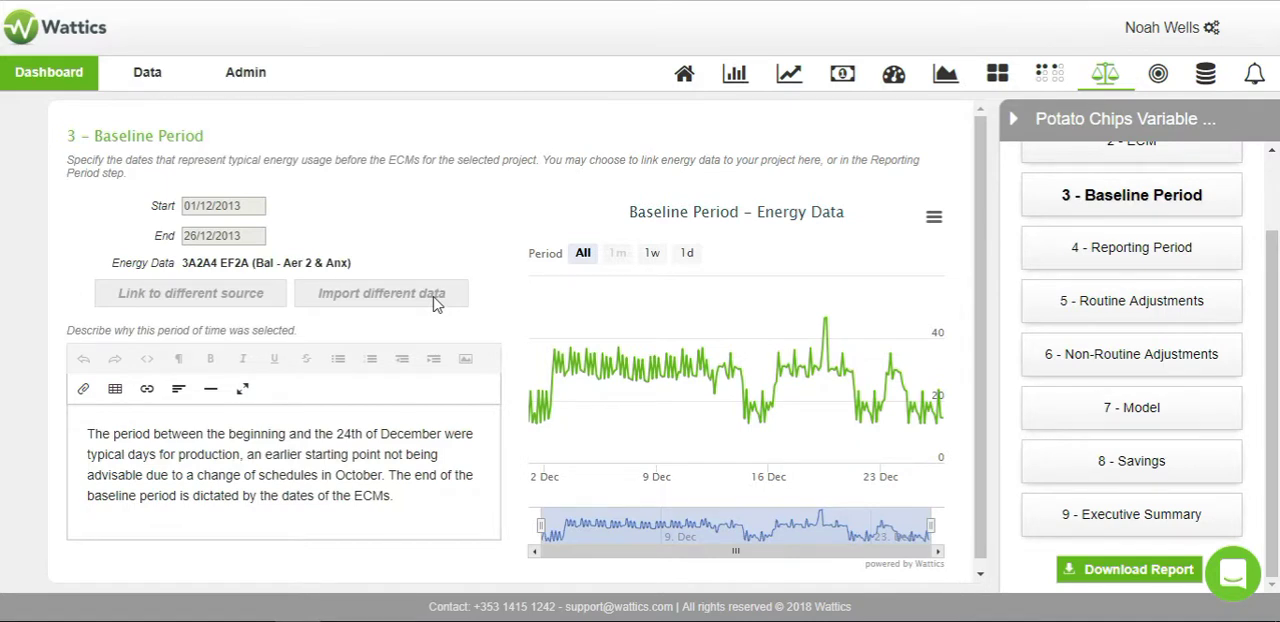
{"action": "mouse_move", "coordinate": [464, 252]}
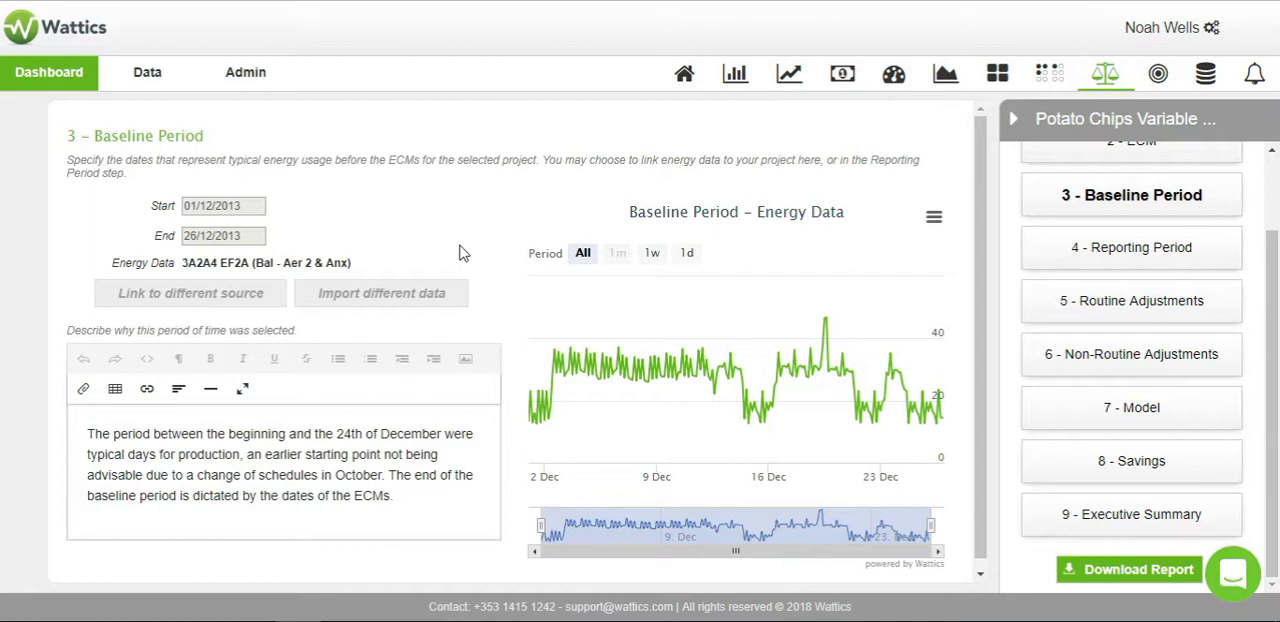
{"action": "mouse_move", "coordinate": [570, 370]}
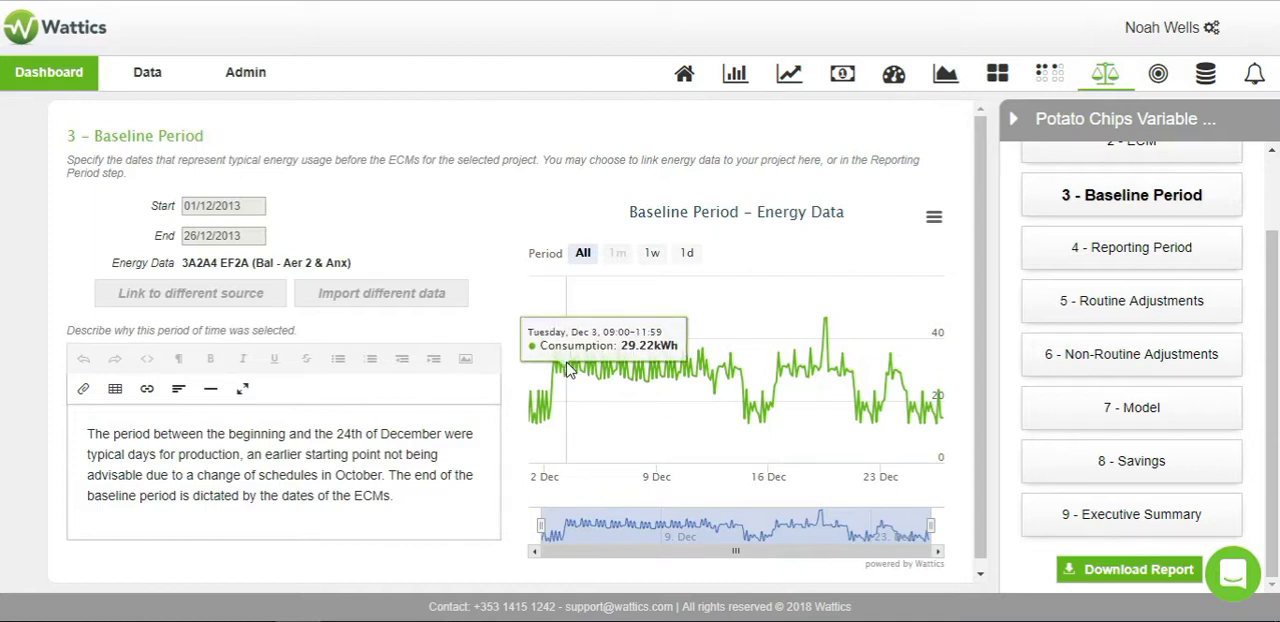
{"action": "mouse_move", "coordinate": [656, 376]}
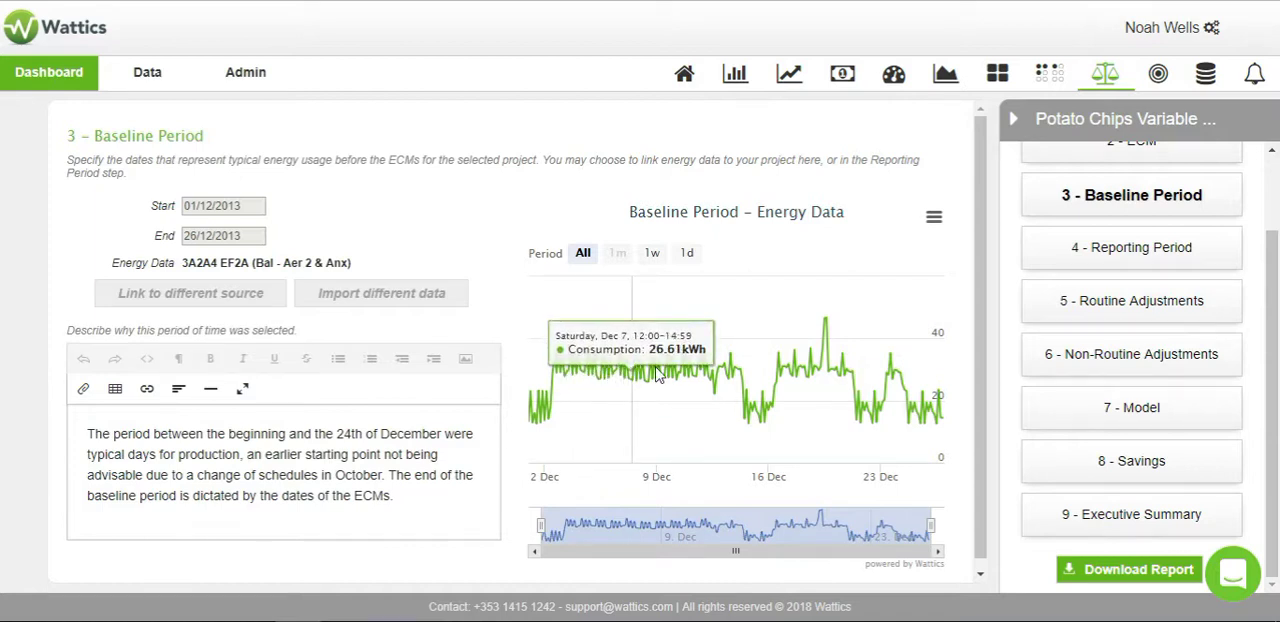
Move through step 4 - Reporting Period to step 5 - Routine Adjustments with its independent variable tabs
{"action": "left_click", "coordinate": [1132, 246]}
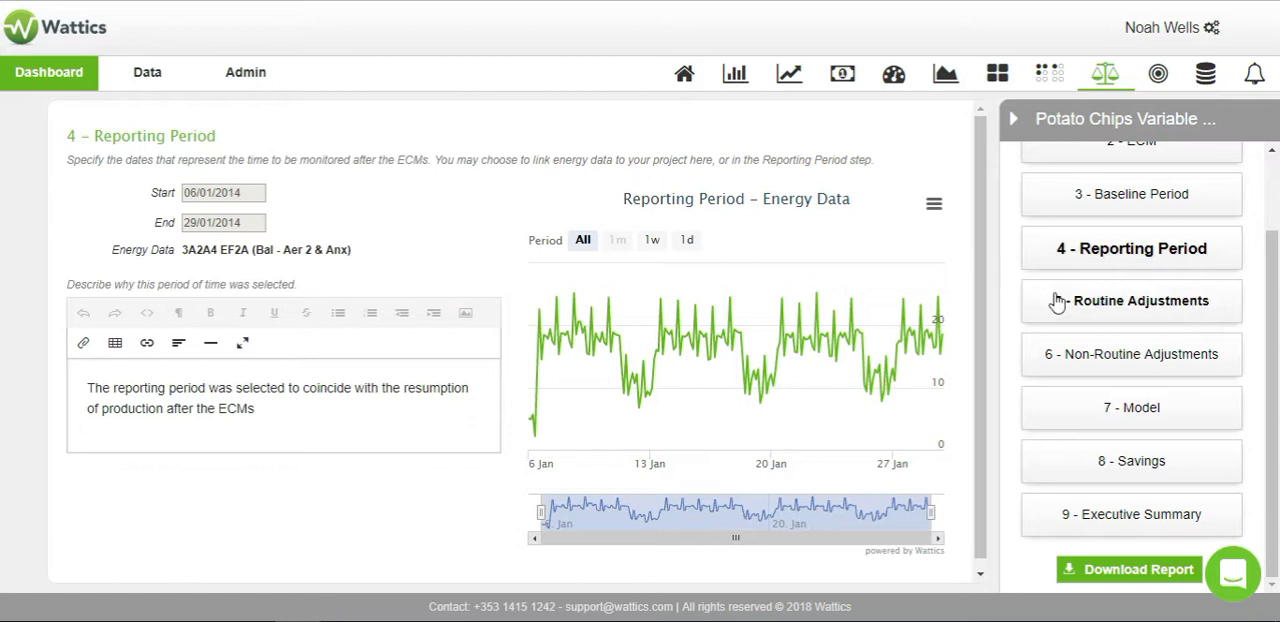
{"action": "left_click", "coordinate": [1132, 300]}
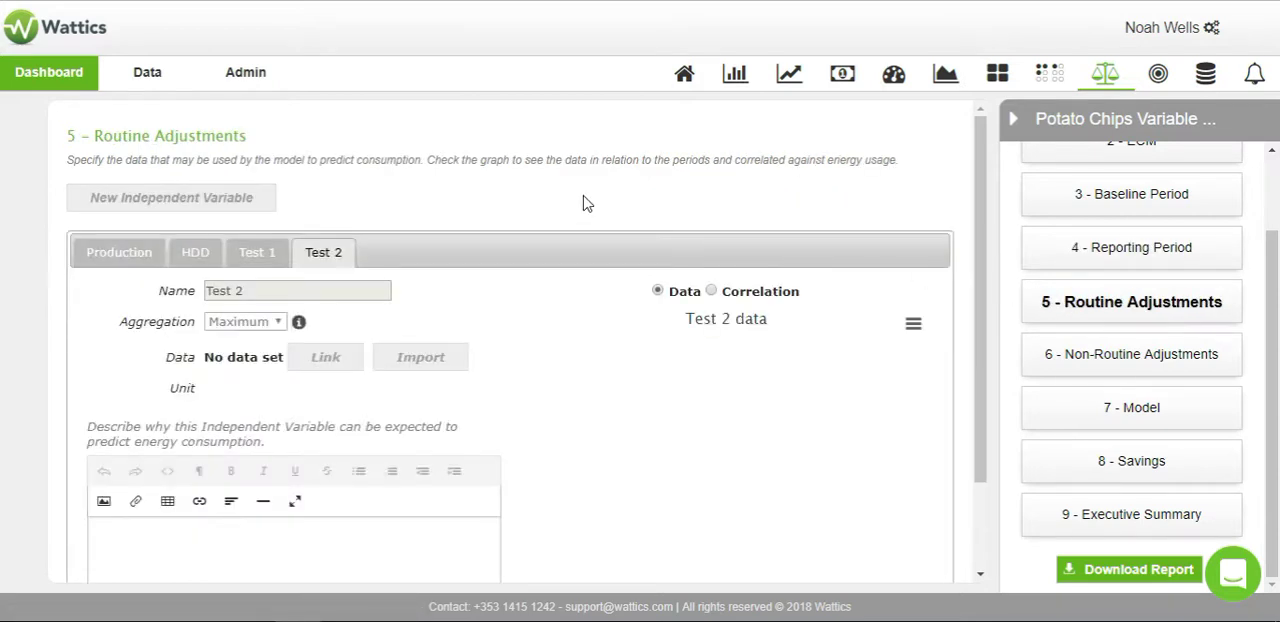
View the HDD then Production variables and show Production's correlation chart (y = 0.03x + 17.7, R² 0.55)
{"action": "left_click", "coordinate": [196, 252]}
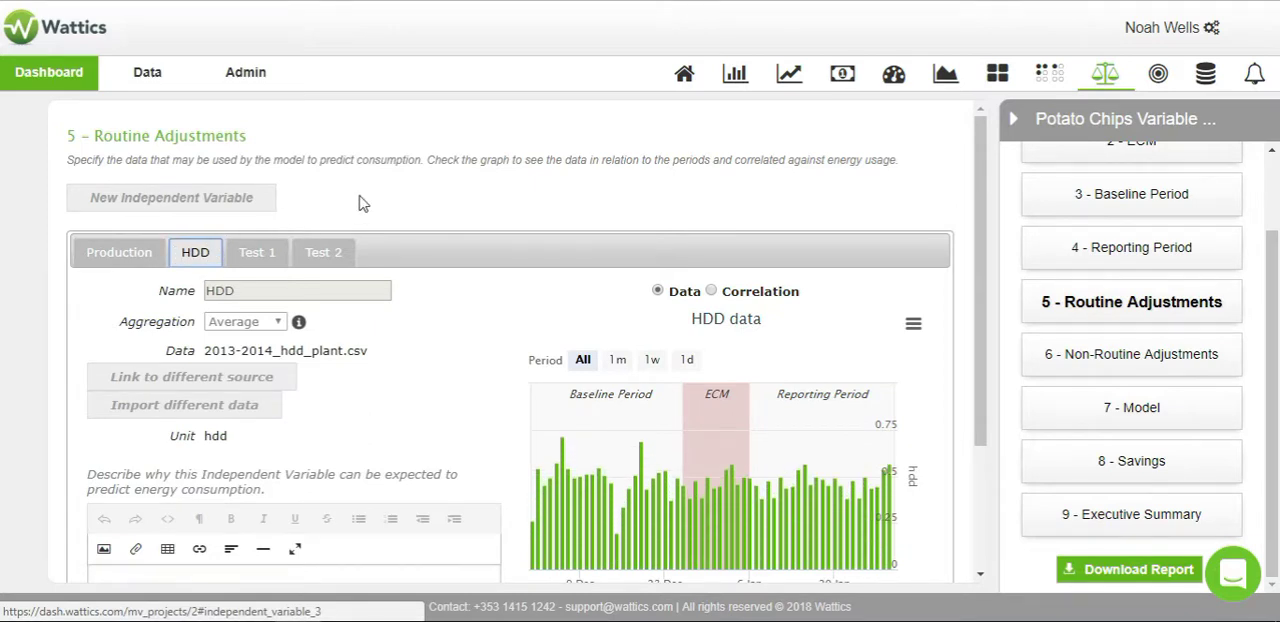
{"action": "mouse_move", "coordinate": [436, 192]}
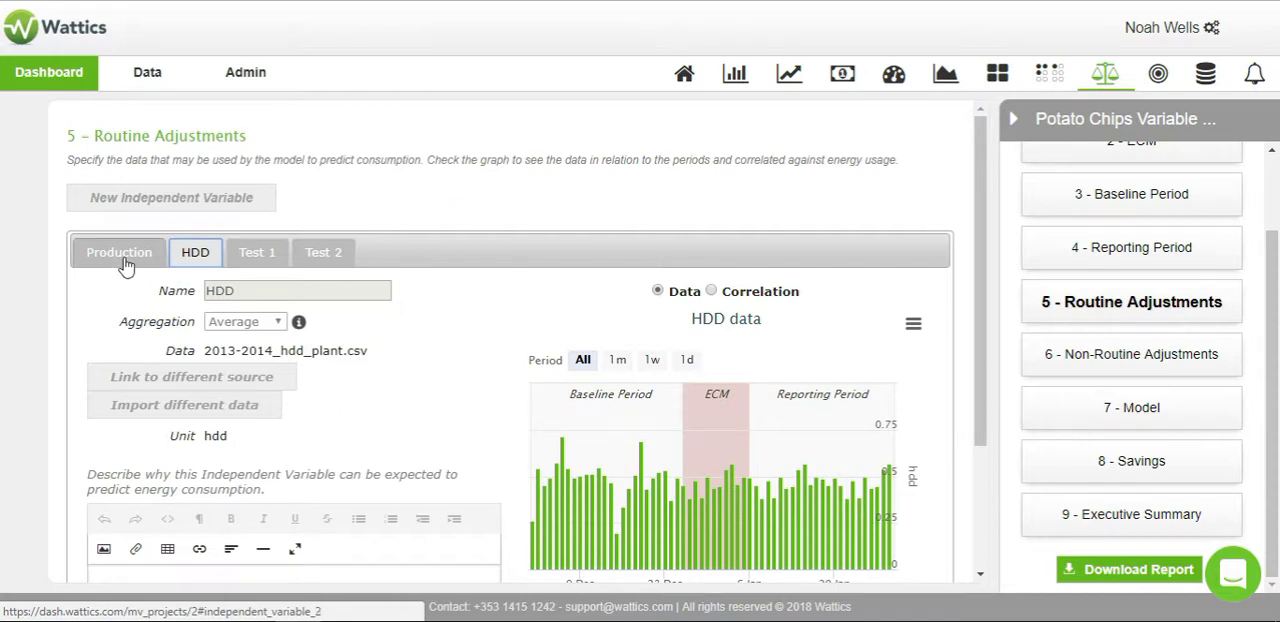
{"action": "left_click", "coordinate": [118, 252]}
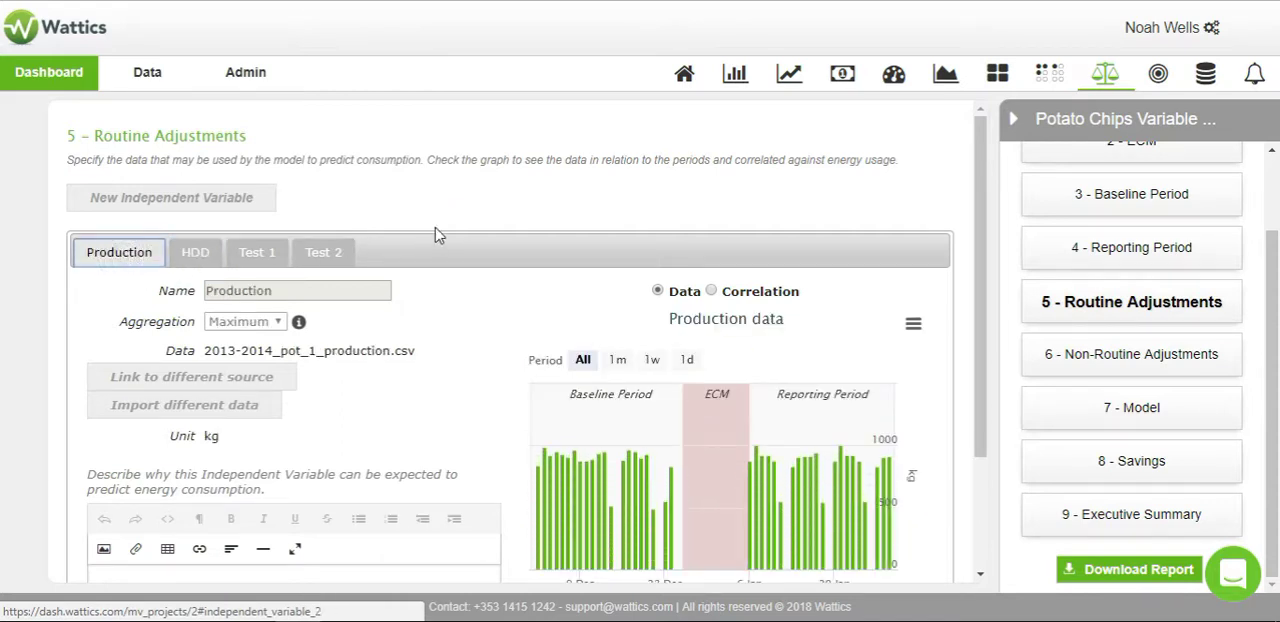
{"action": "scroll", "scroll_direction": "down", "scroll_amount": 3}
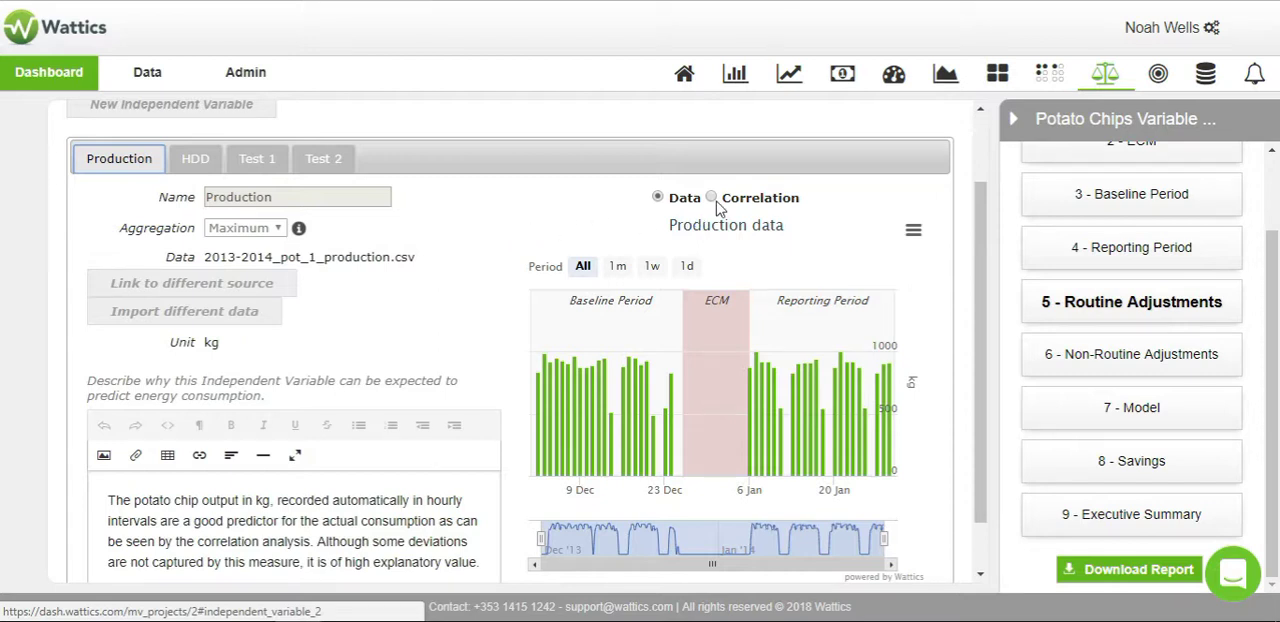
{"action": "left_click", "coordinate": [712, 196]}
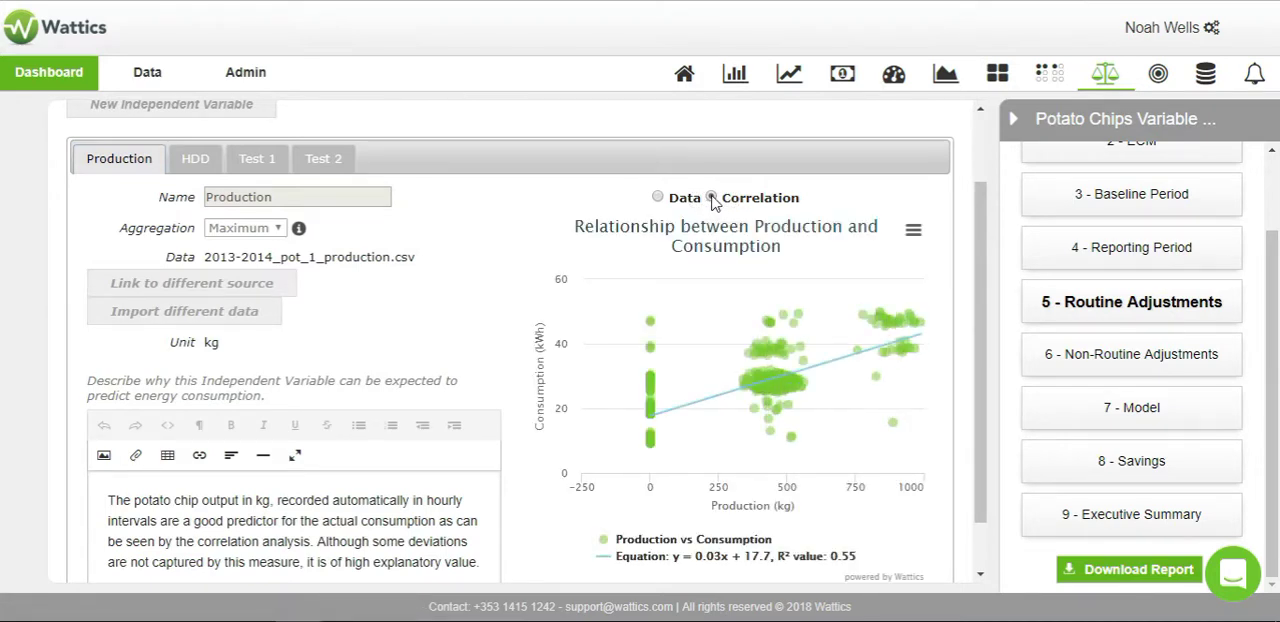
{"action": "left_click", "coordinate": [712, 196]}
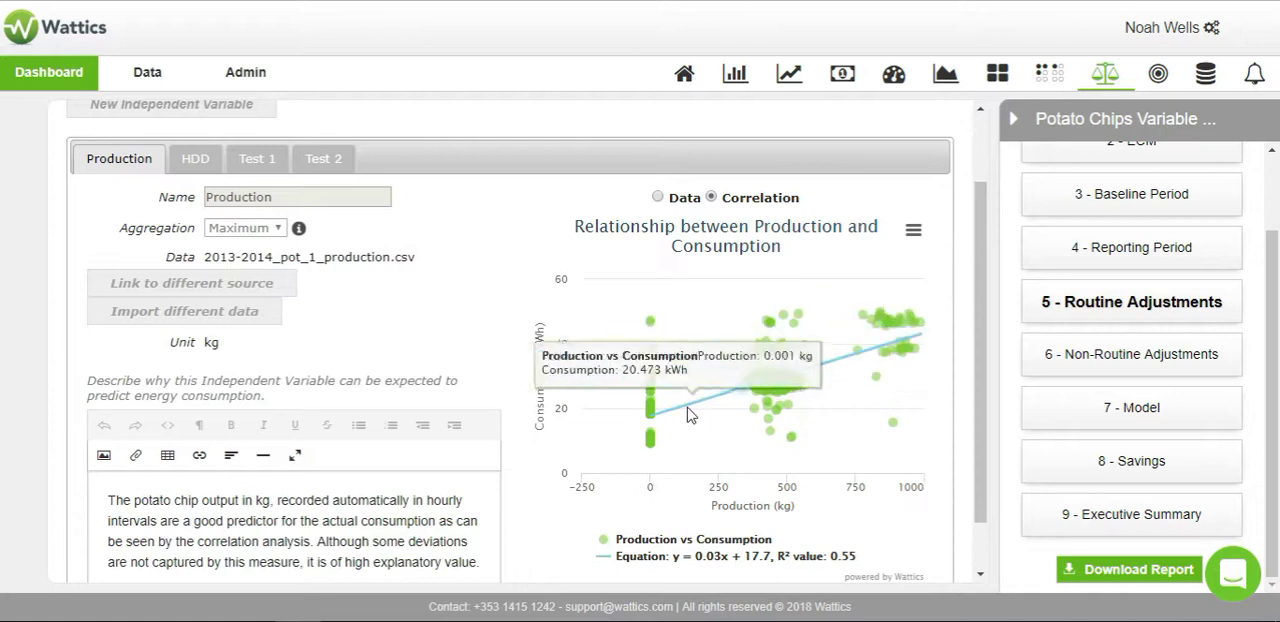
{"action": "mouse_move", "coordinate": [888, 352]}
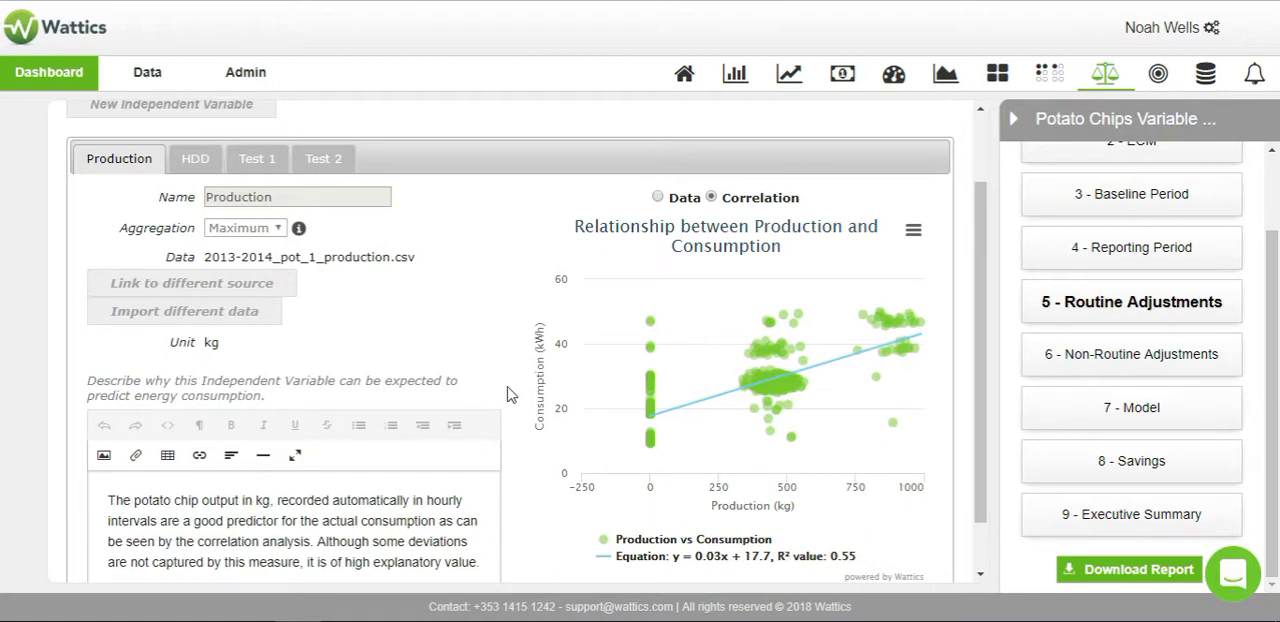
Go to step 6 - Non-Routine Adjustments, which reports no static factors set yet
{"action": "left_click", "coordinate": [1132, 354]}
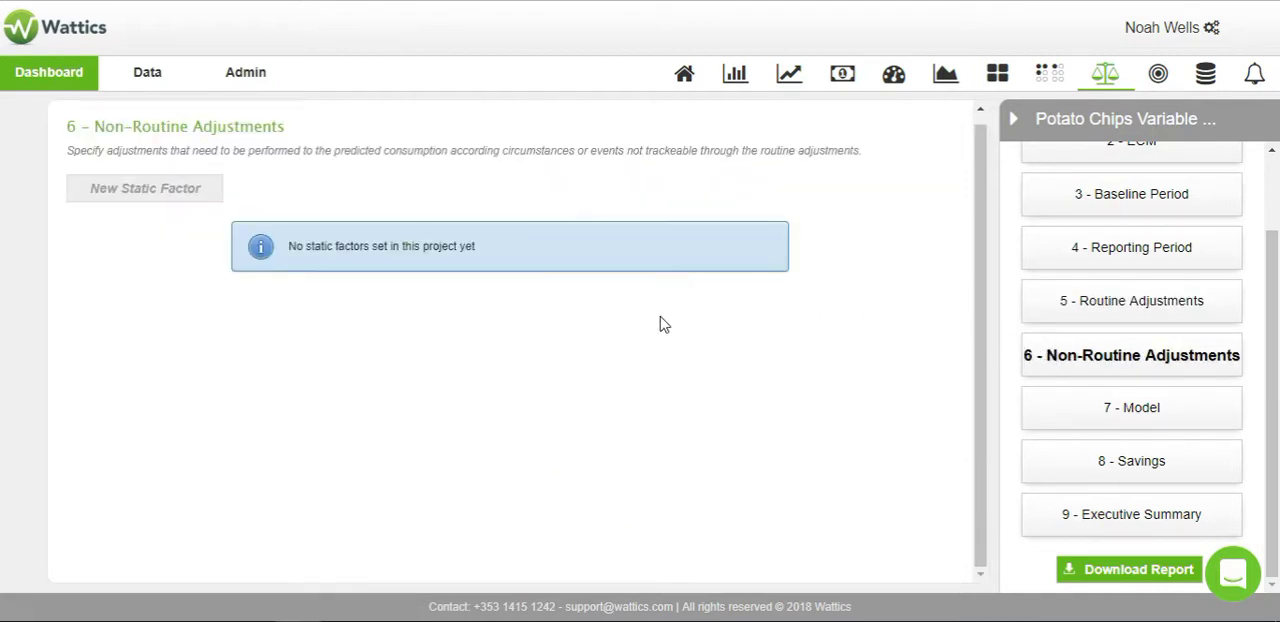
{"action": "mouse_move", "coordinate": [532, 328]}
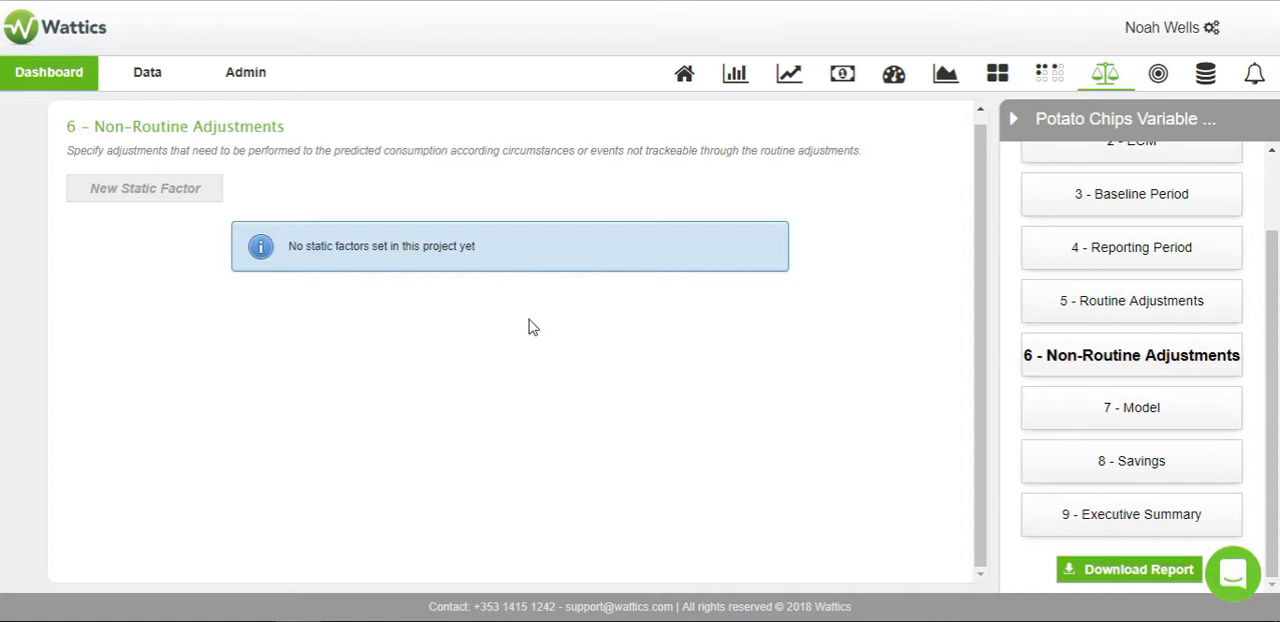
{"action": "mouse_move", "coordinate": [526, 328]}
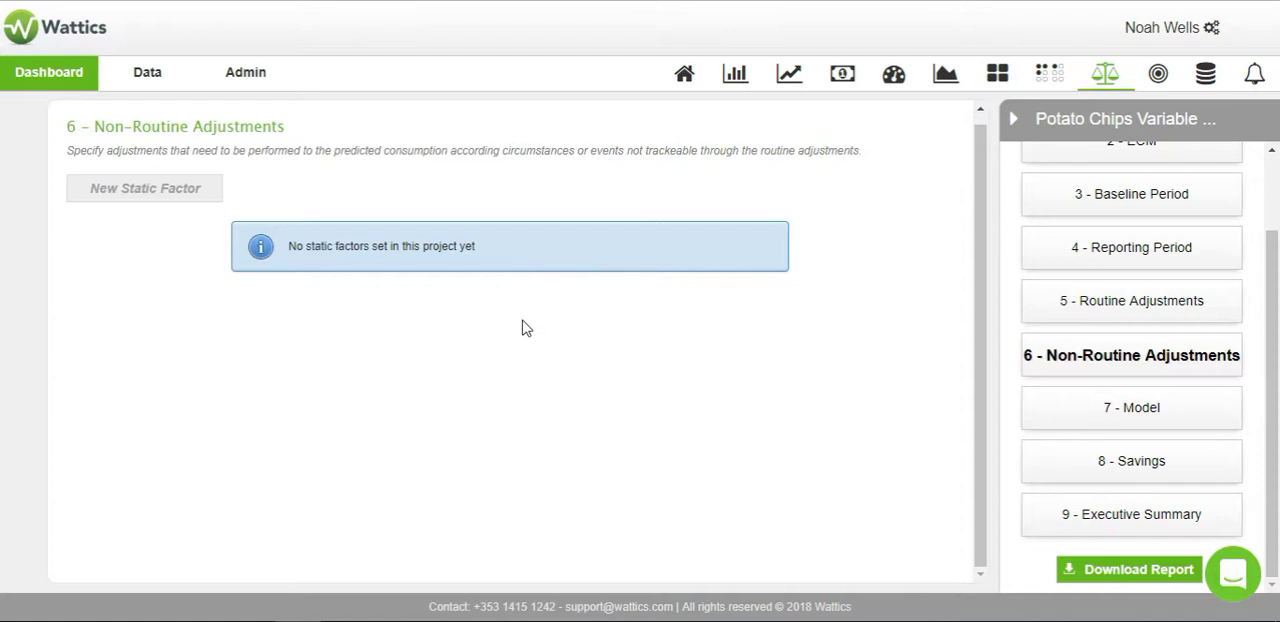
{"action": "mouse_move", "coordinate": [184, 196]}
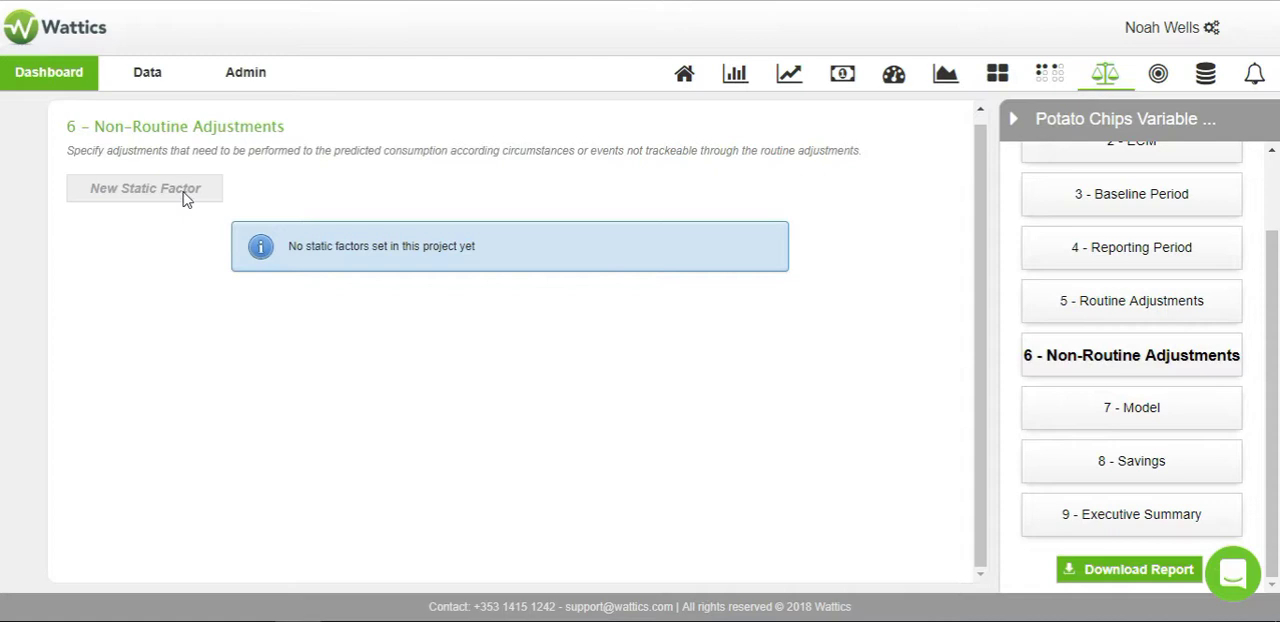
{"action": "mouse_move", "coordinate": [216, 284]}
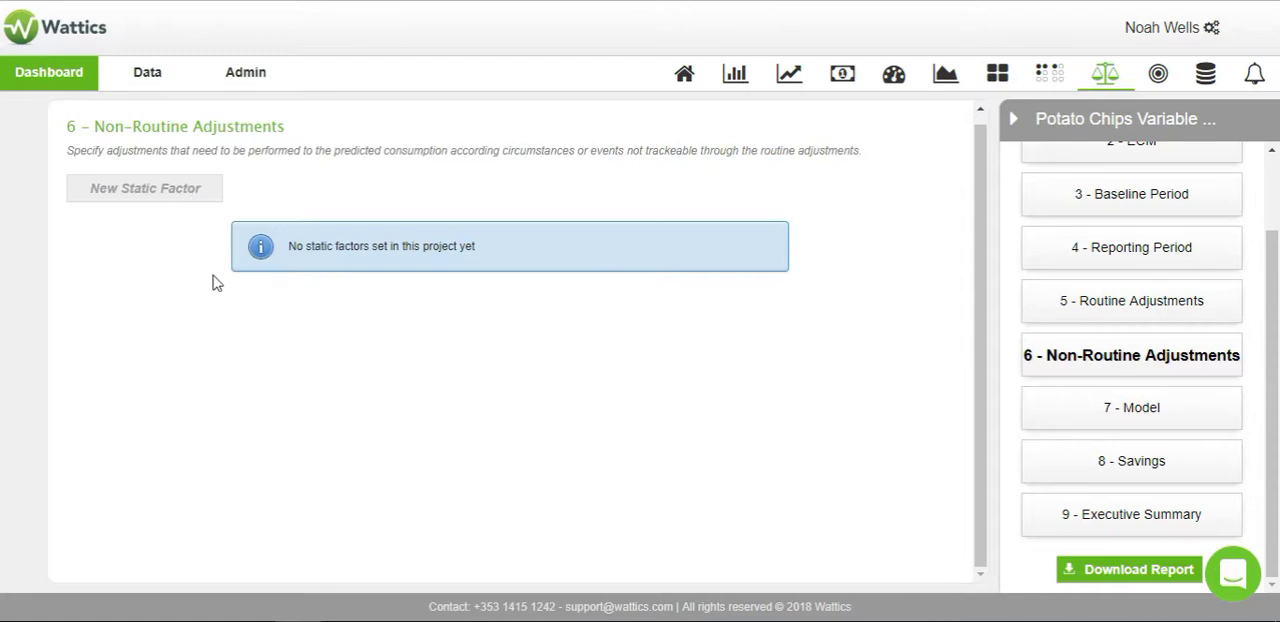
Go to step 7 - Model showing formula 0.02·Production + 5.12·HDD + 15.51 with R² 0.55
{"action": "left_click", "coordinate": [1132, 408]}
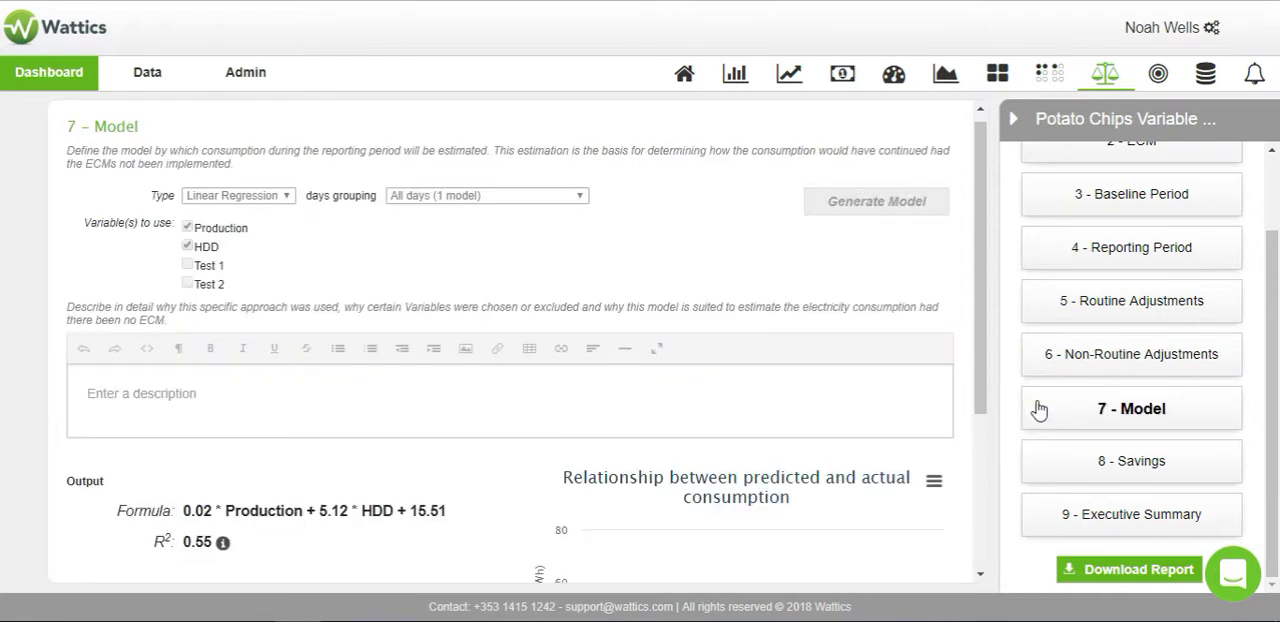
{"action": "mouse_move", "coordinate": [796, 268]}
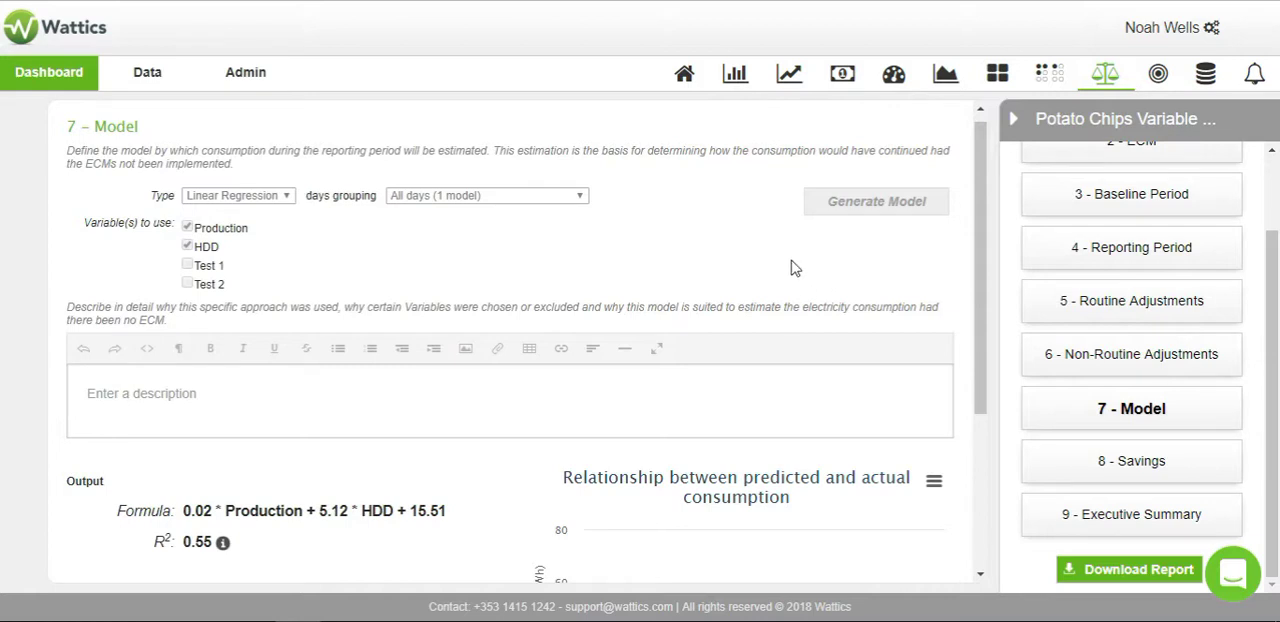
{"action": "mouse_move", "coordinate": [772, 268]}
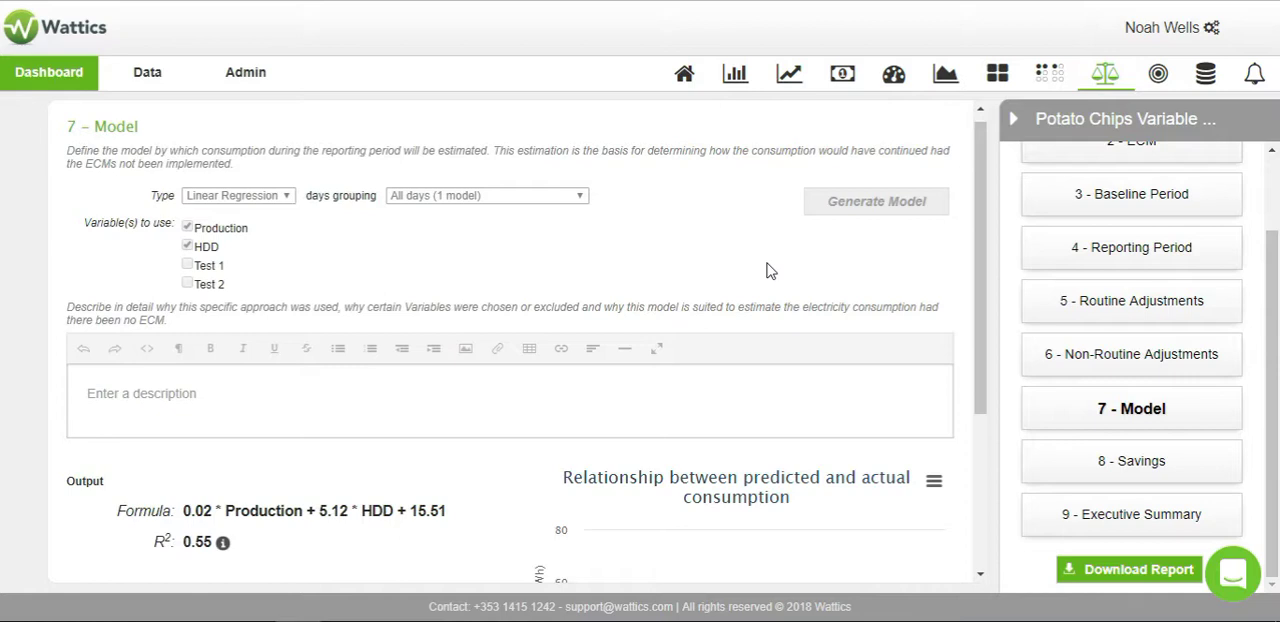
{"action": "scroll", "scroll_direction": "down", "scroll_amount": 3}
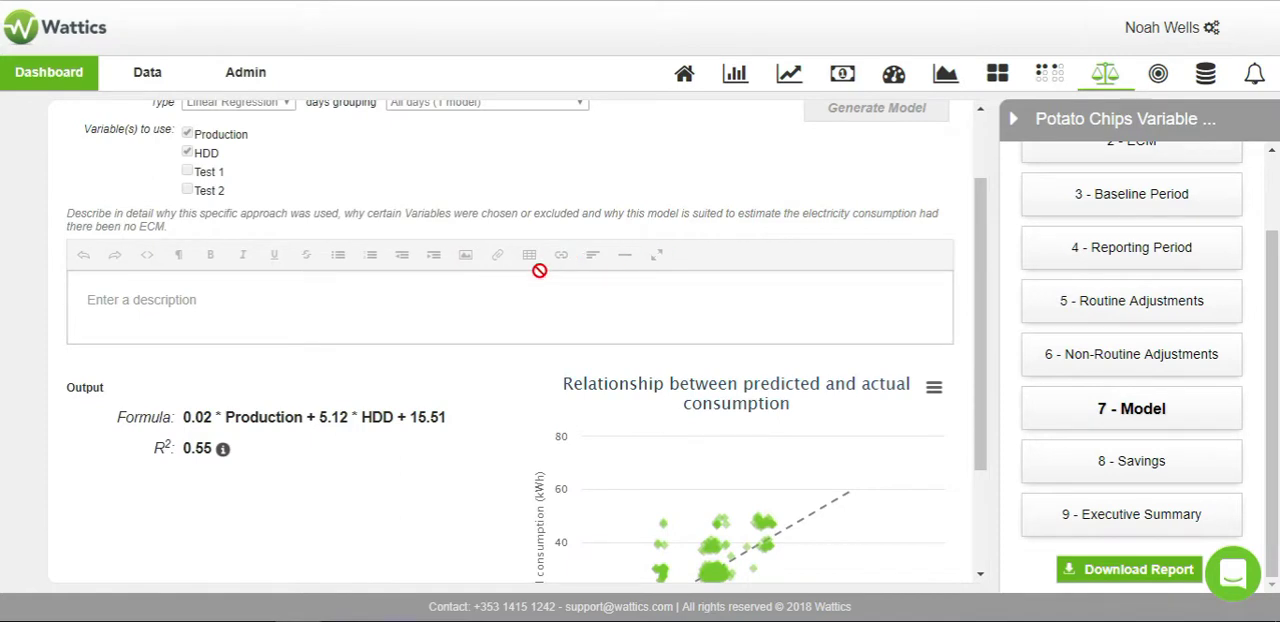
{"action": "scroll", "scroll_direction": "down", "scroll_amount": 3}
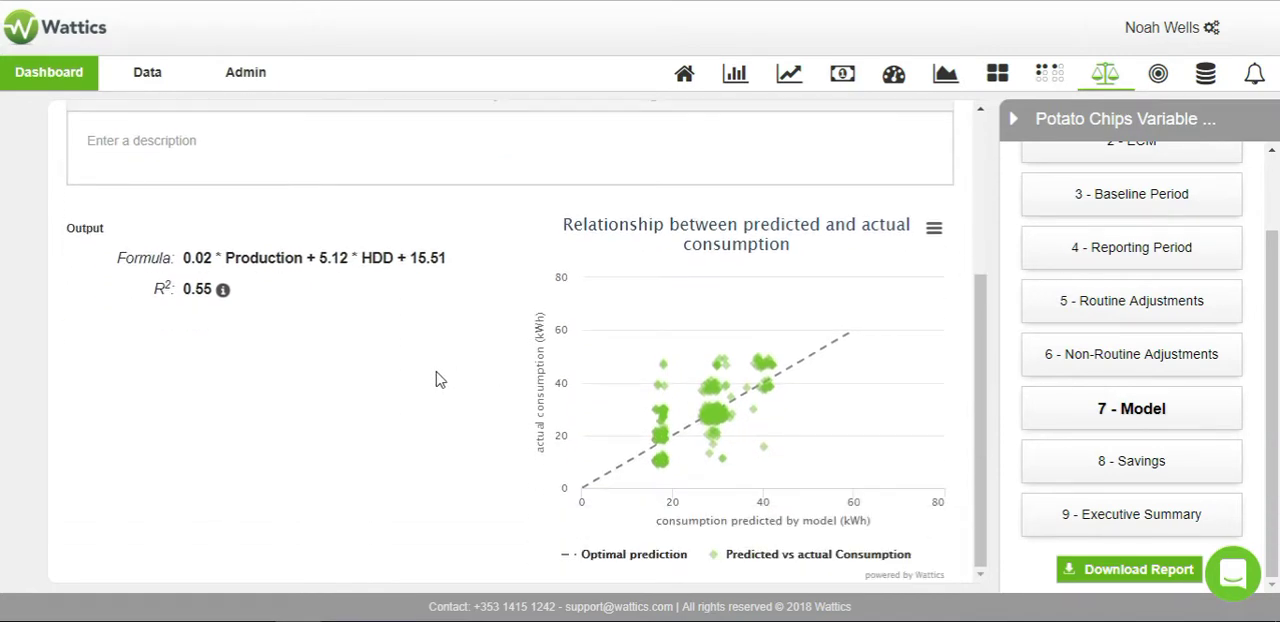
{"action": "mouse_move", "coordinate": [224, 290]}
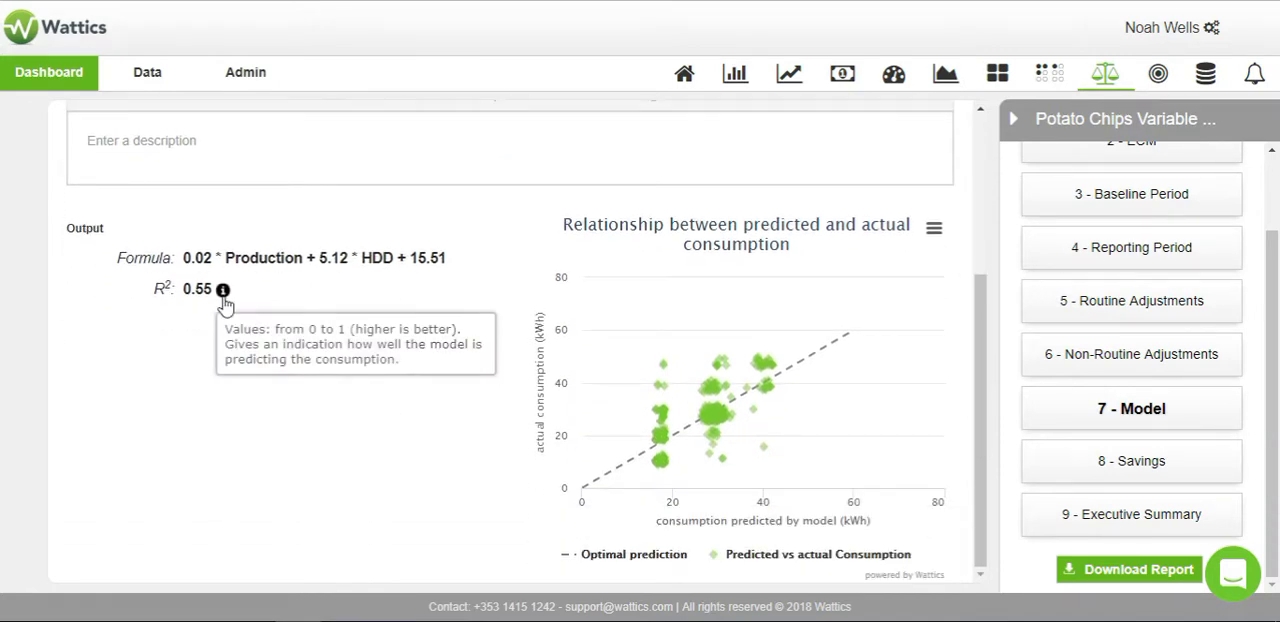
{"action": "mouse_move", "coordinate": [502, 358]}
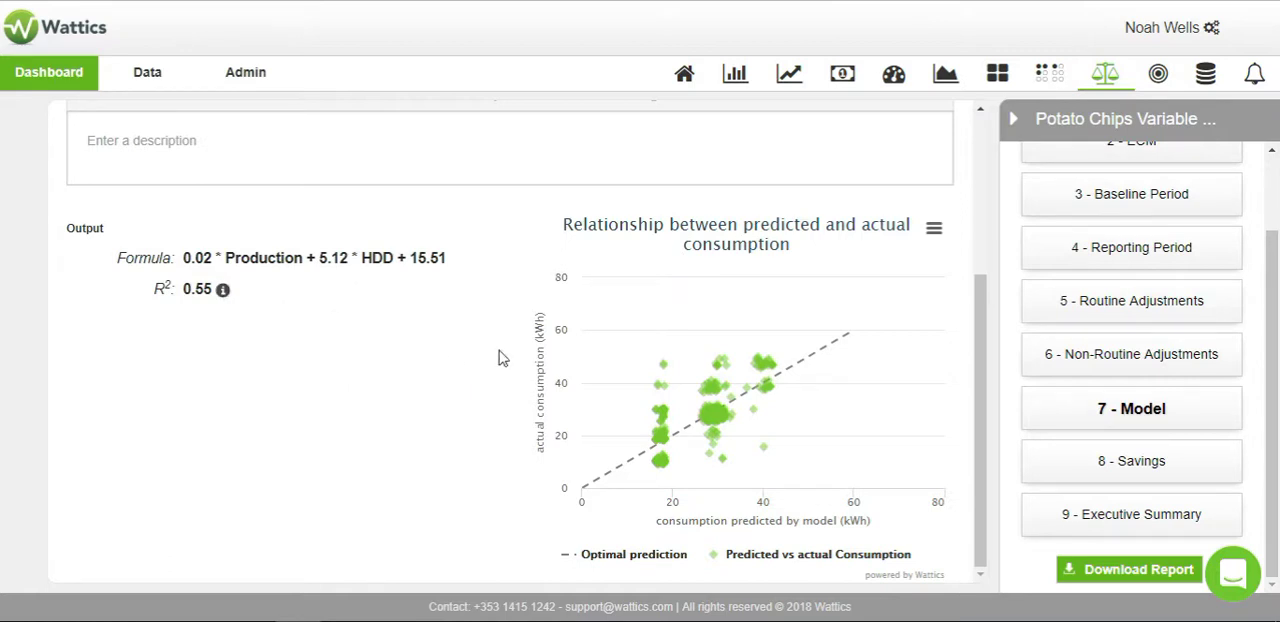
Go to step 8 - Savings charting consumption across baseline, ECM and reporting periods
{"action": "left_click", "coordinate": [1132, 460]}
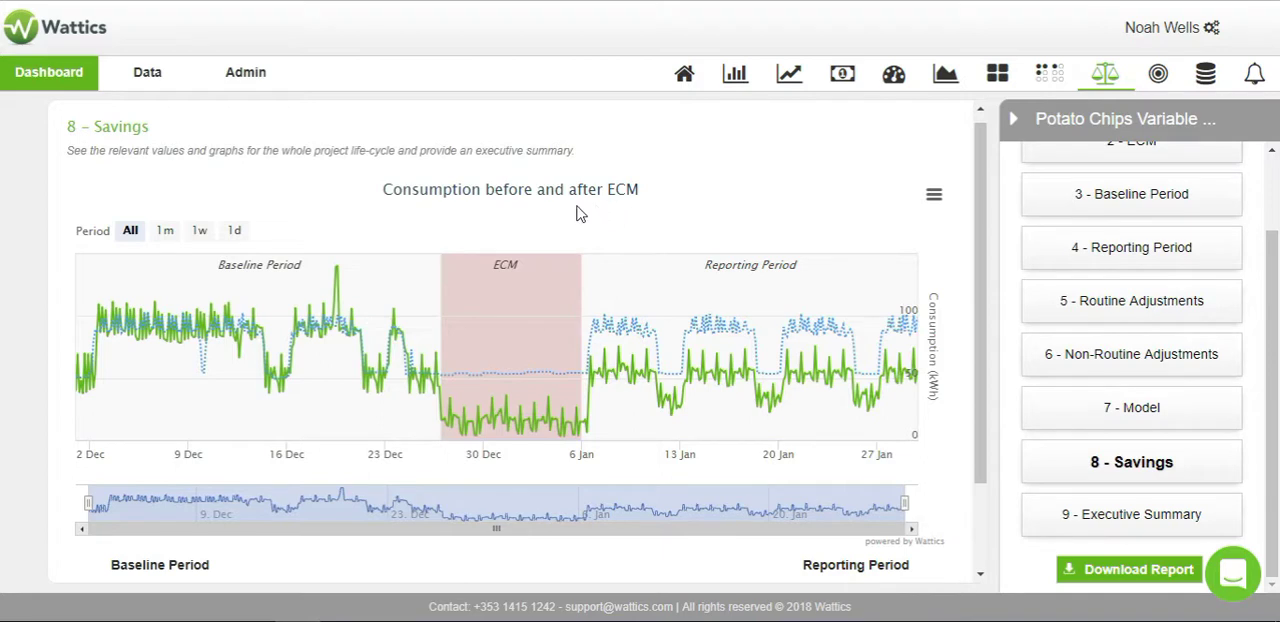
{"action": "mouse_move", "coordinate": [312, 330]}
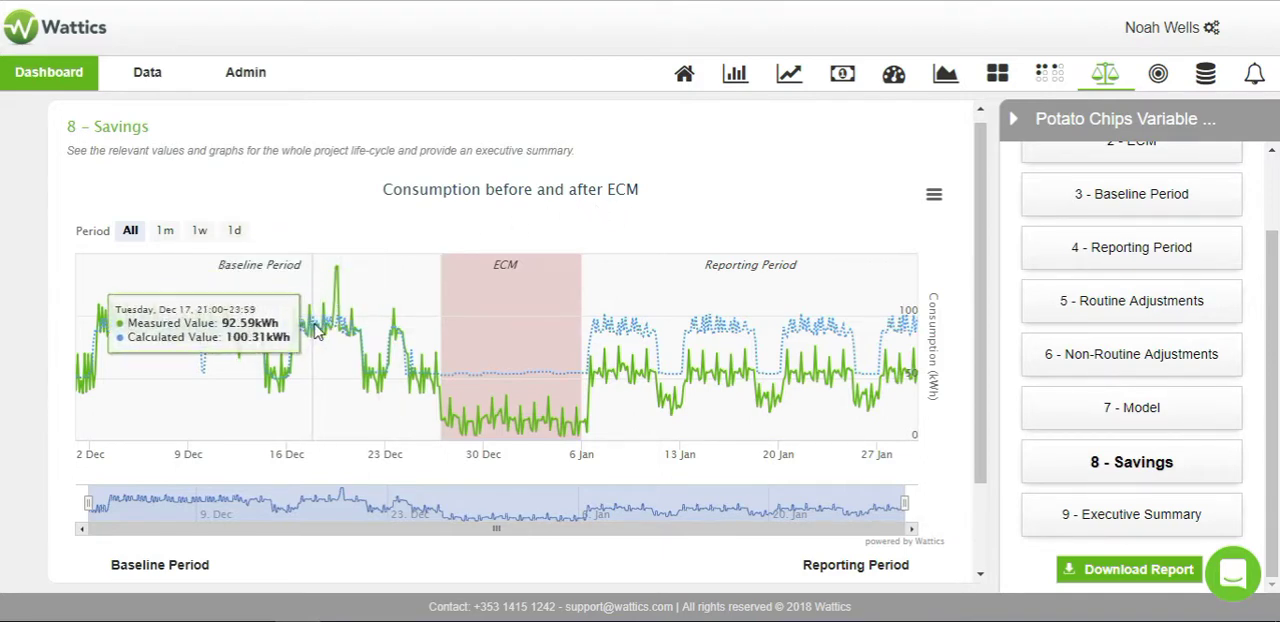
{"action": "mouse_move", "coordinate": [364, 192]}
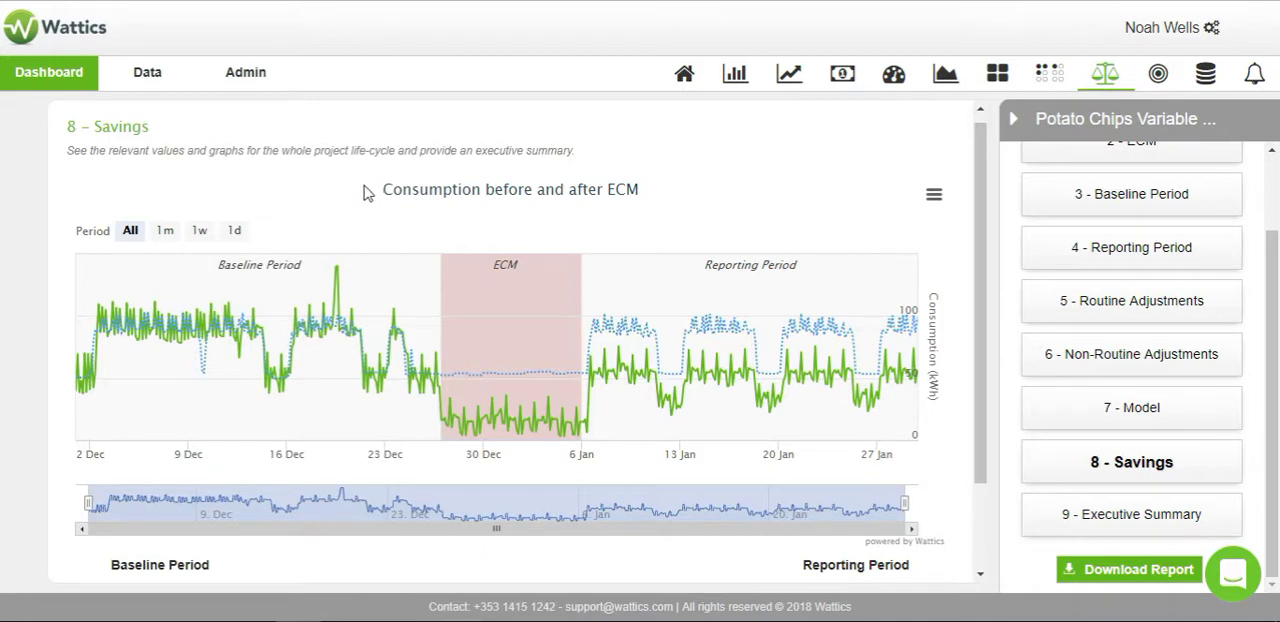
{"action": "mouse_move", "coordinate": [370, 196]}
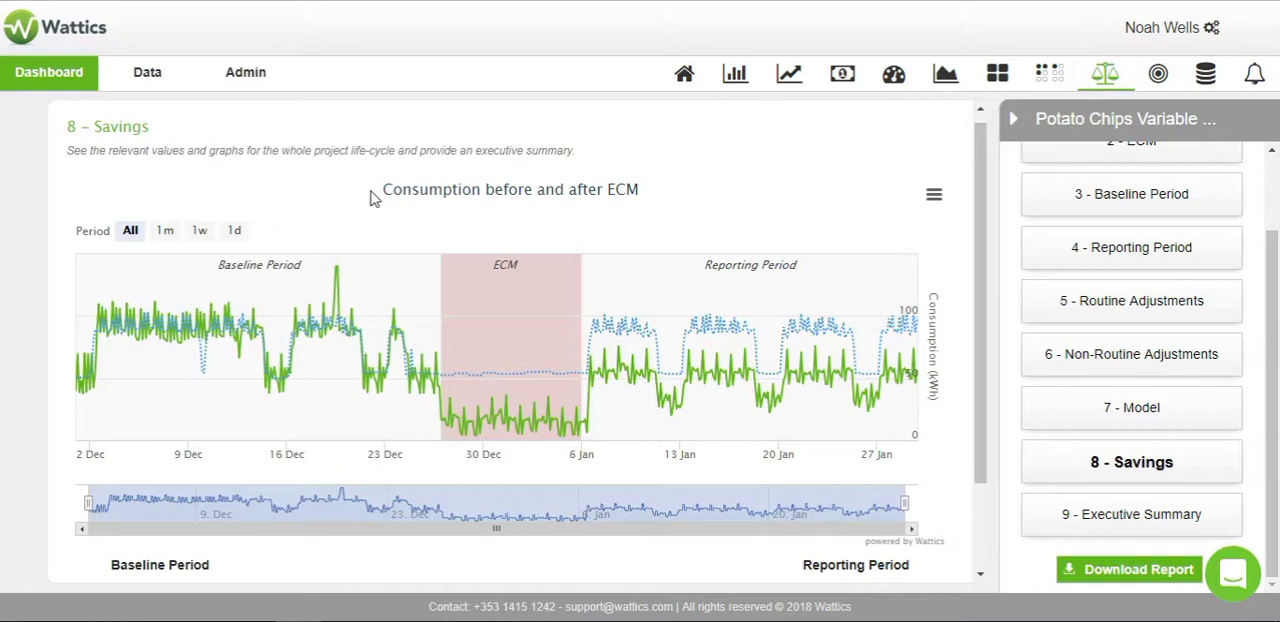
{"action": "mouse_move", "coordinate": [378, 198]}
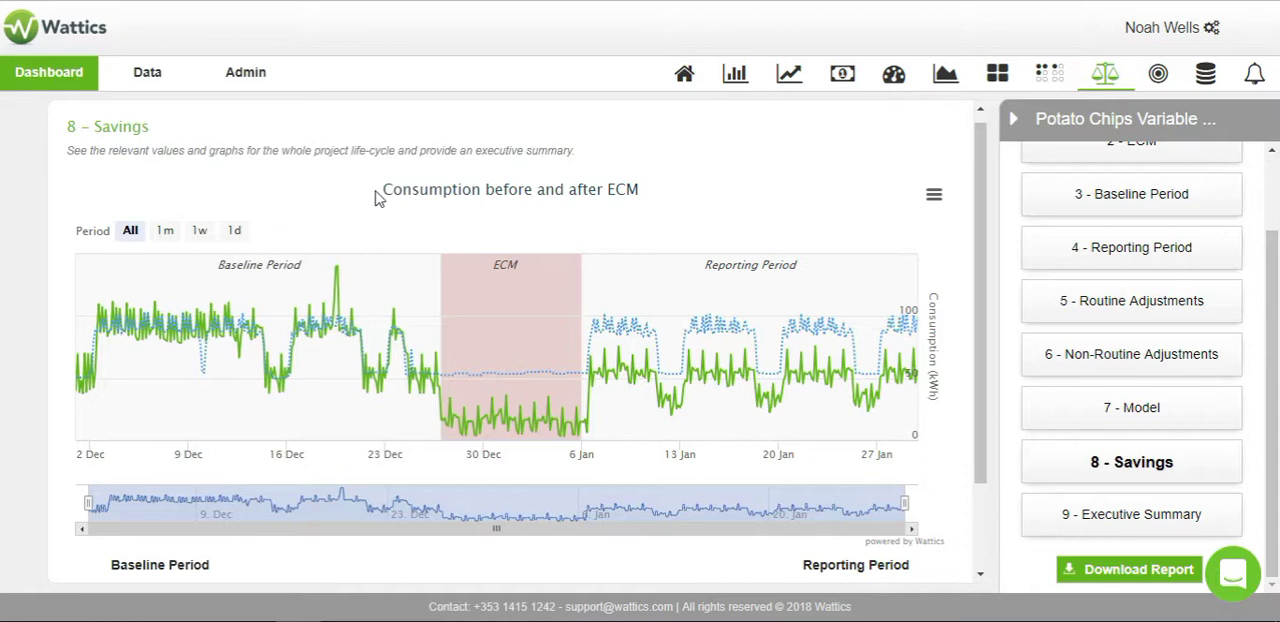
{"action": "mouse_move", "coordinate": [402, 200]}
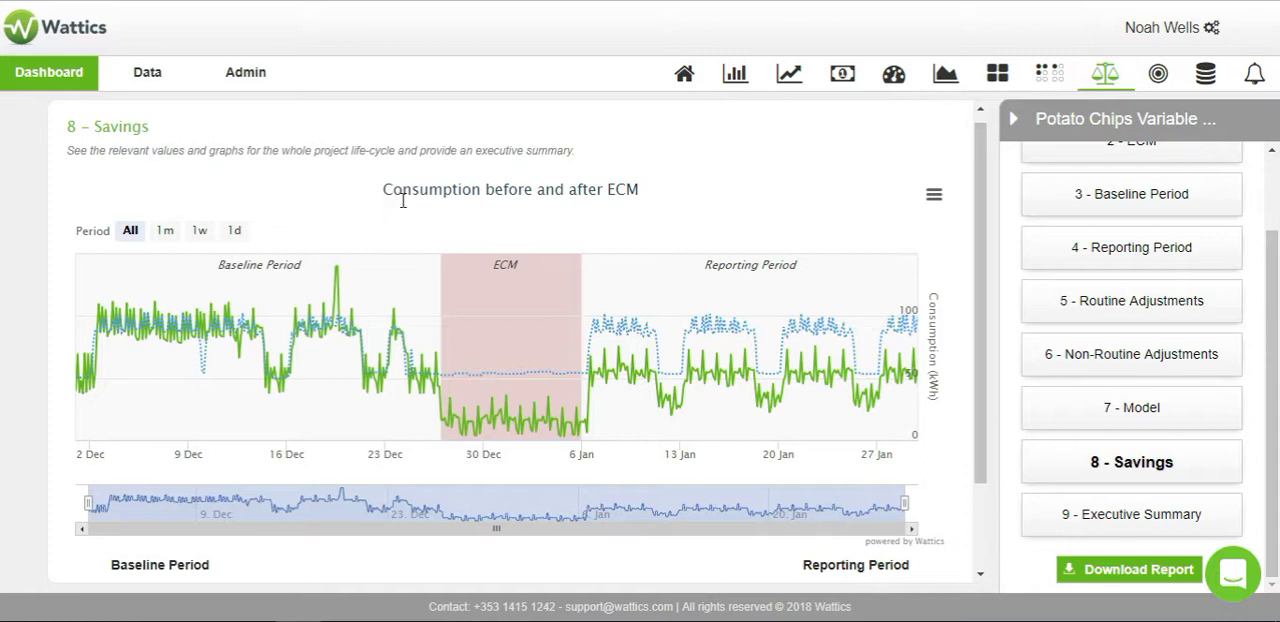
{"action": "mouse_move", "coordinate": [716, 388]}
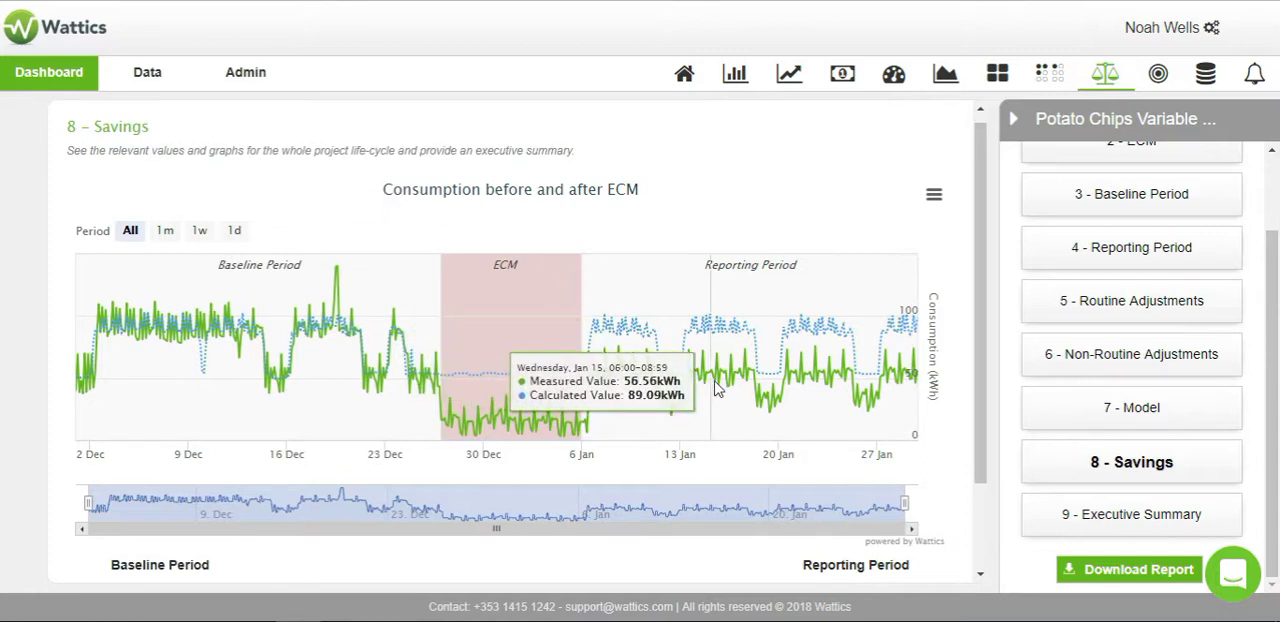
{"action": "mouse_move", "coordinate": [770, 390]}
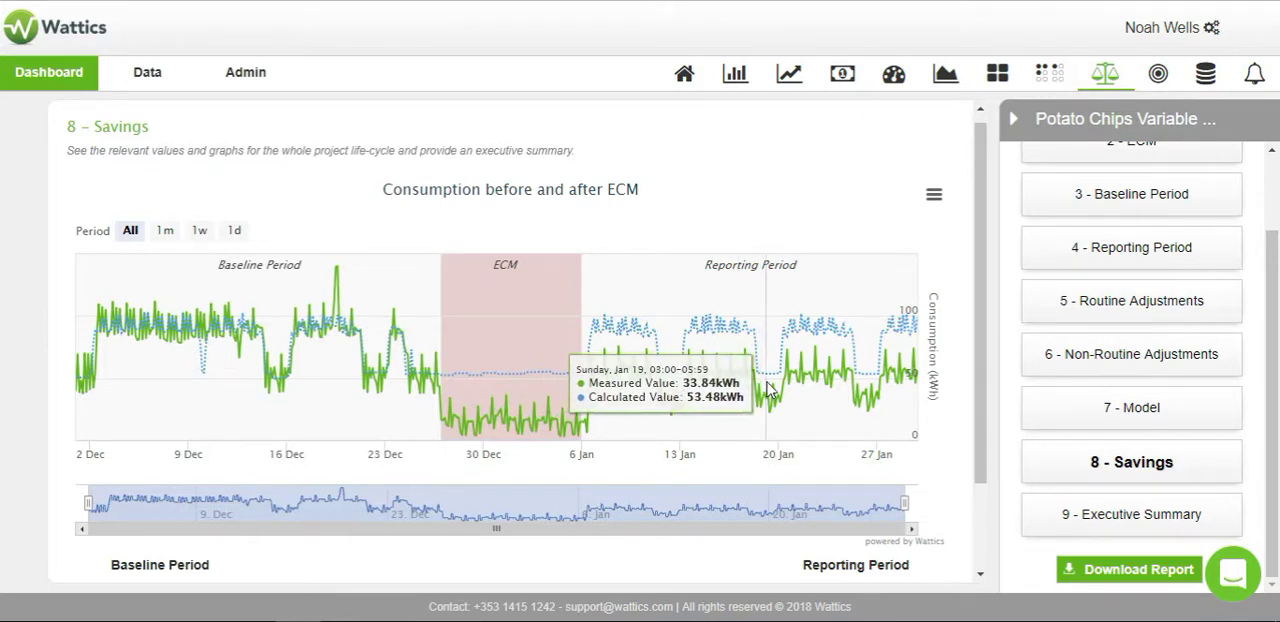
Review the savings totals, go to step 9 - Executive Summary and generate the M&V report
{"action": "scroll", "scroll_direction": "down", "scroll_amount": 3}
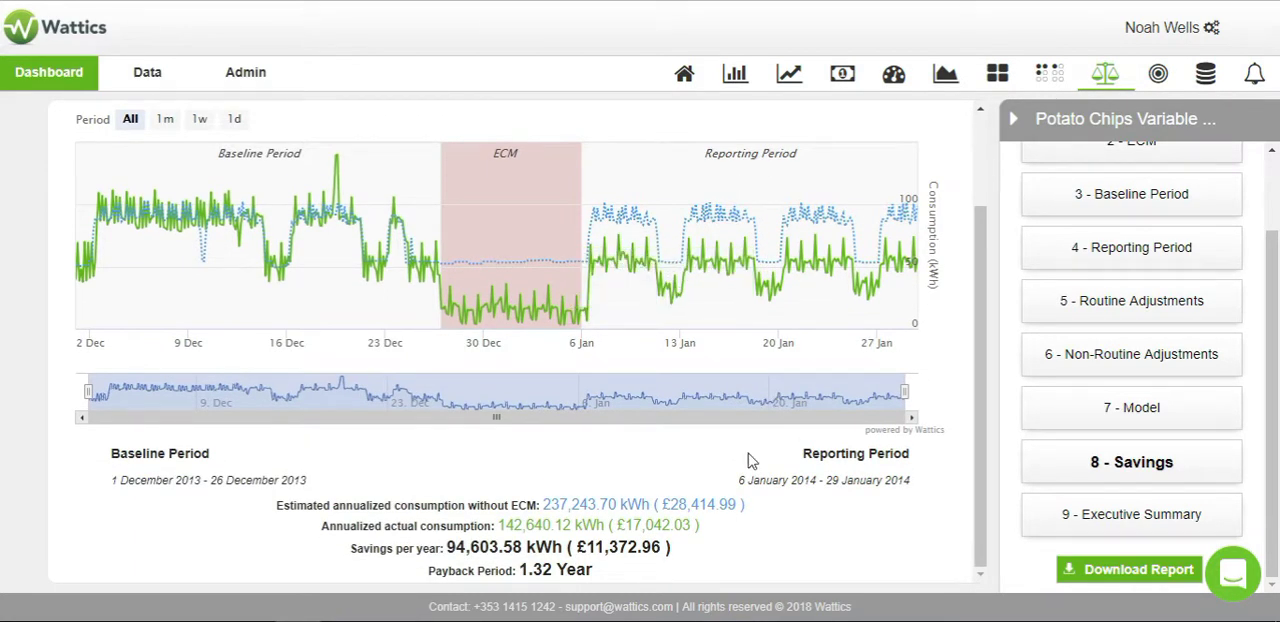
{"action": "mouse_move", "coordinate": [732, 454]}
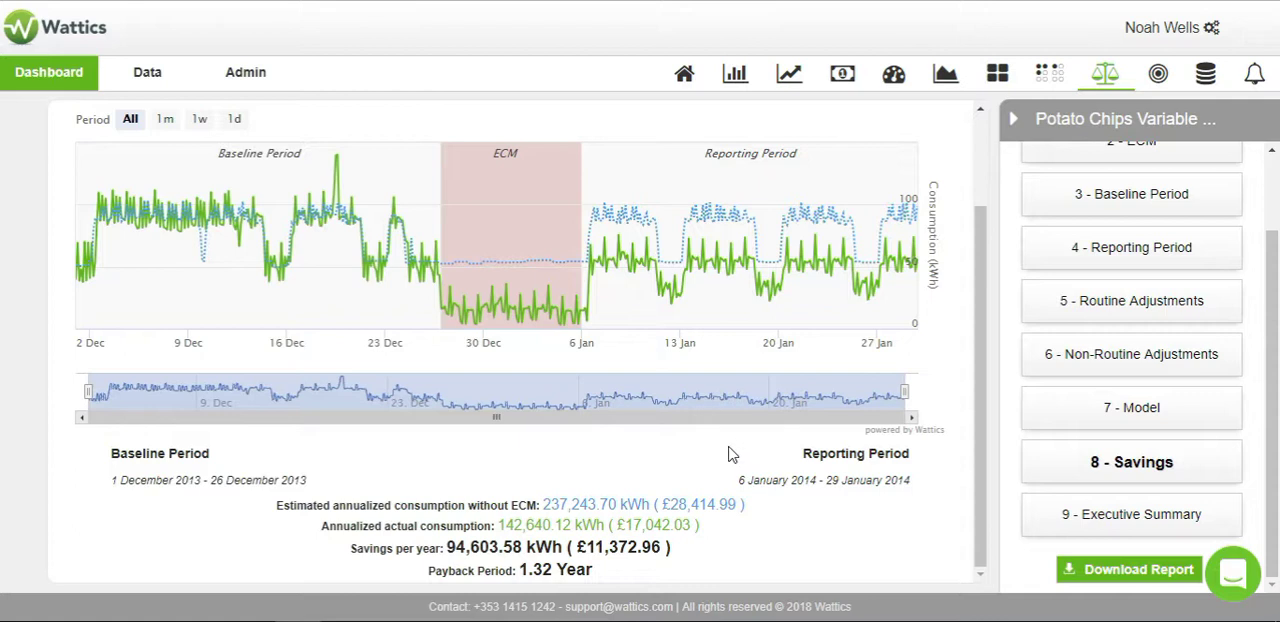
{"action": "mouse_move", "coordinate": [712, 504]}
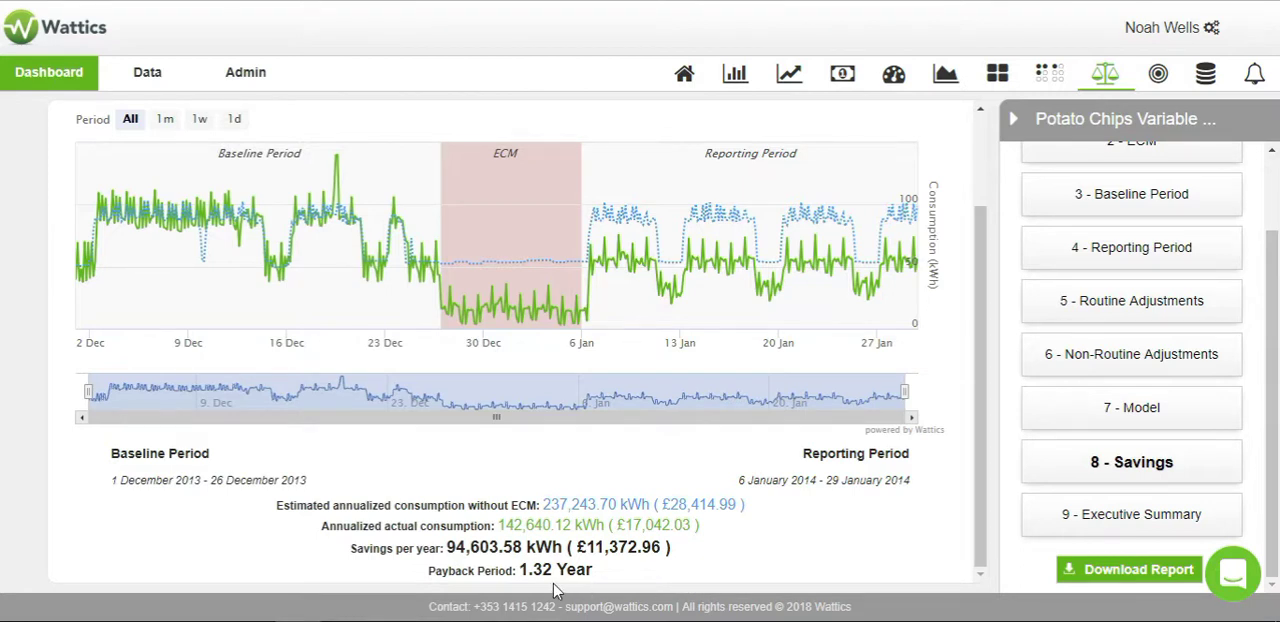
{"action": "mouse_move", "coordinate": [732, 572]}
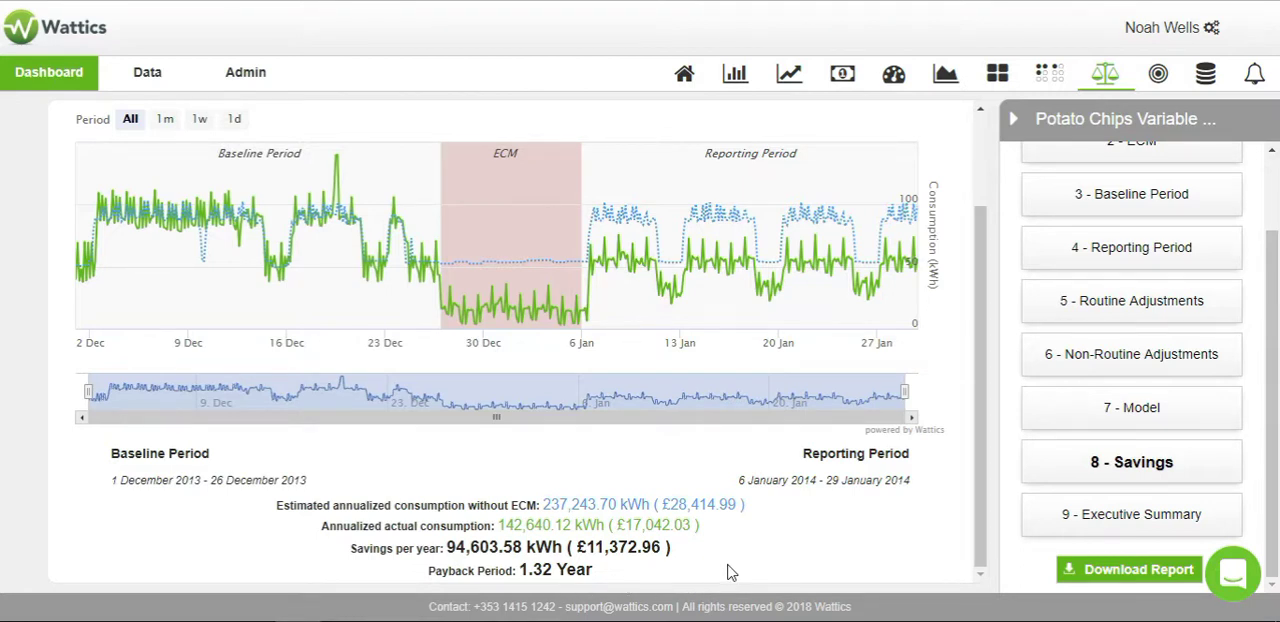
{"action": "mouse_move", "coordinate": [938, 550]}
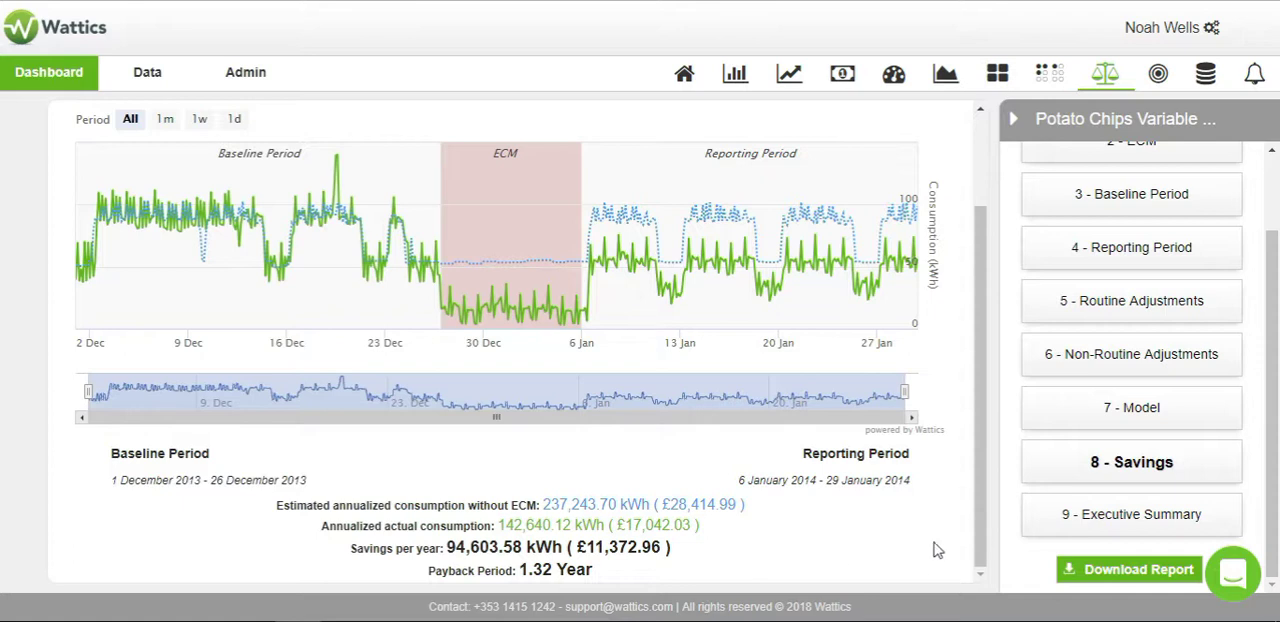
{"action": "left_click", "coordinate": [1132, 514]}
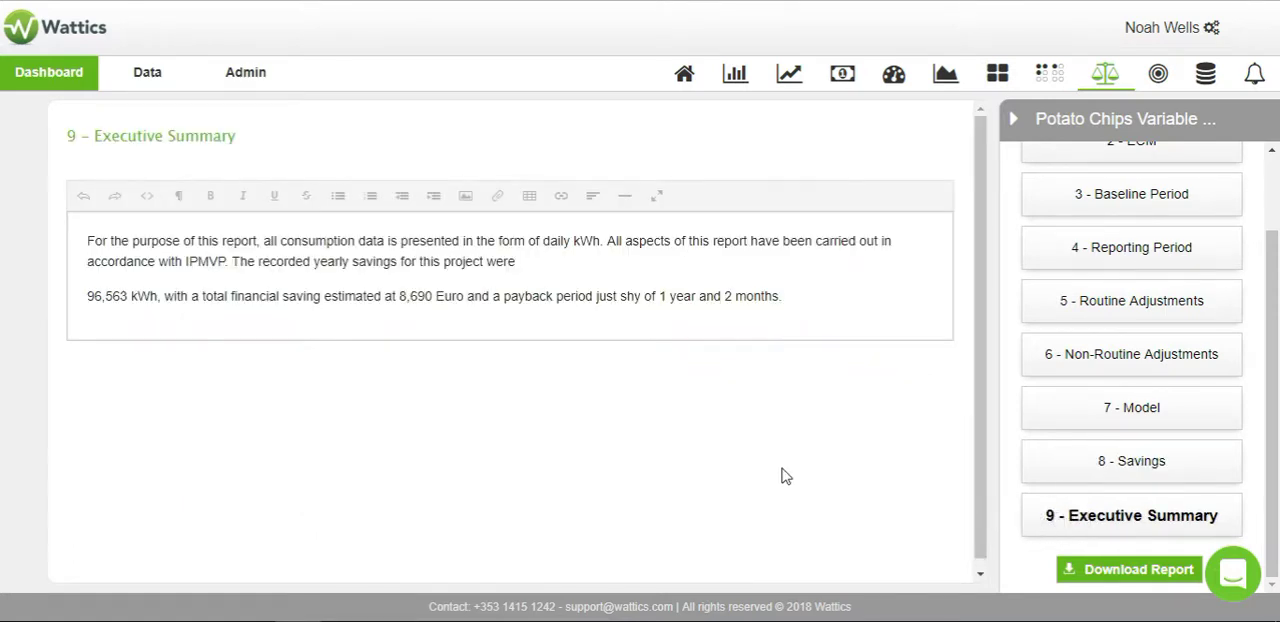
{"action": "left_click", "coordinate": [1100, 570]}
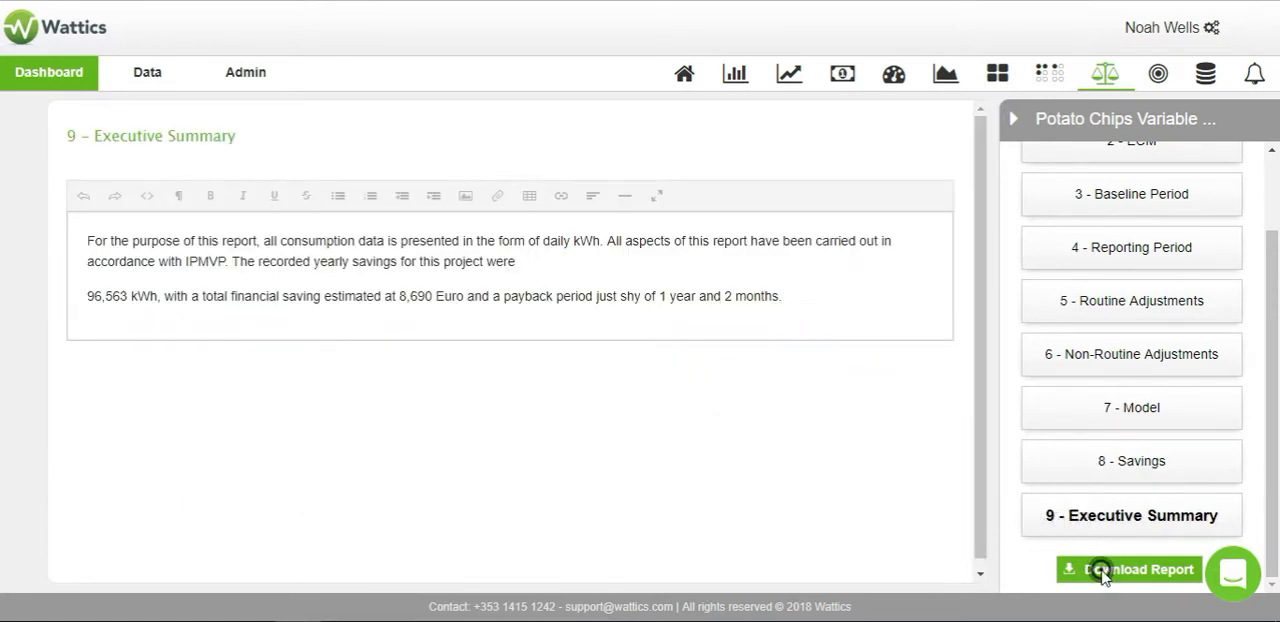
Download report.pdf and page through its executive summary to the Project Definition page
{"action": "left_click", "coordinate": [1124, 568]}
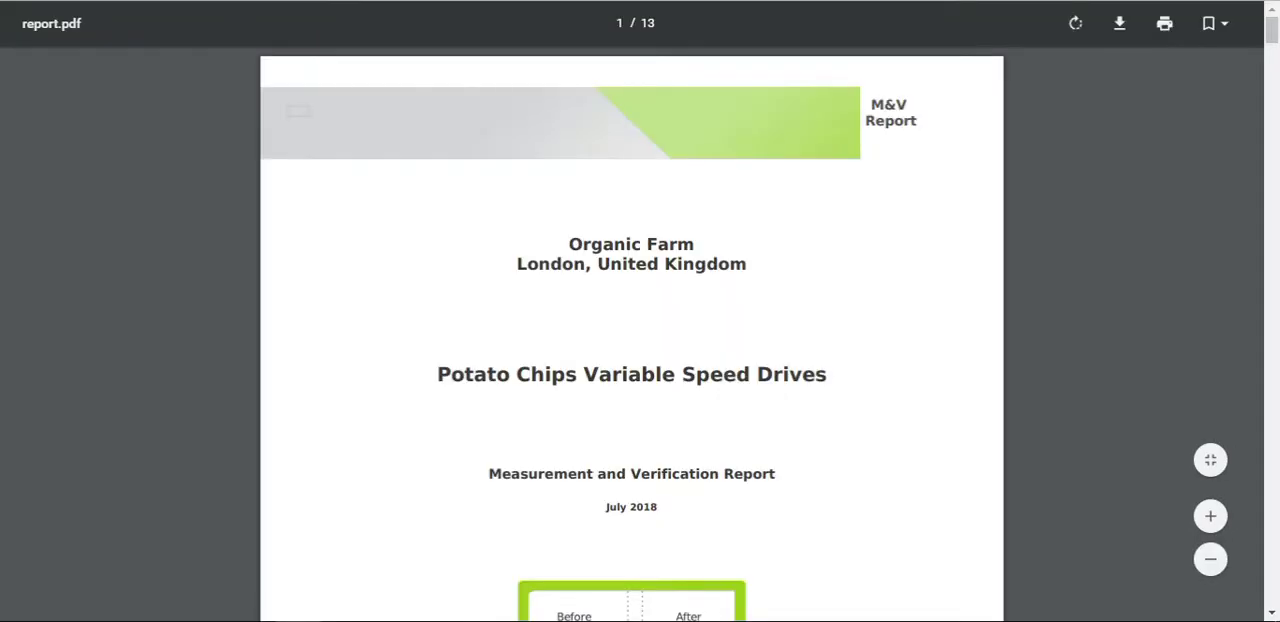
{"action": "scroll", "scroll_direction": "down", "scroll_amount": 3}
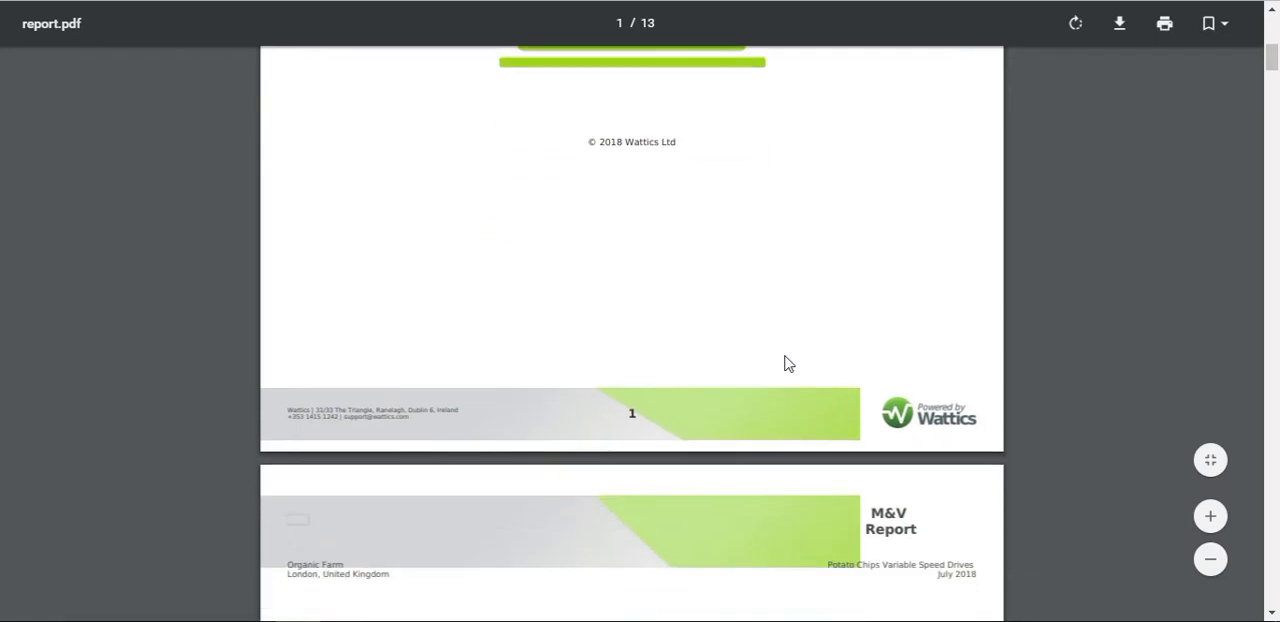
{"action": "scroll", "scroll_direction": "down", "scroll_amount": 3}
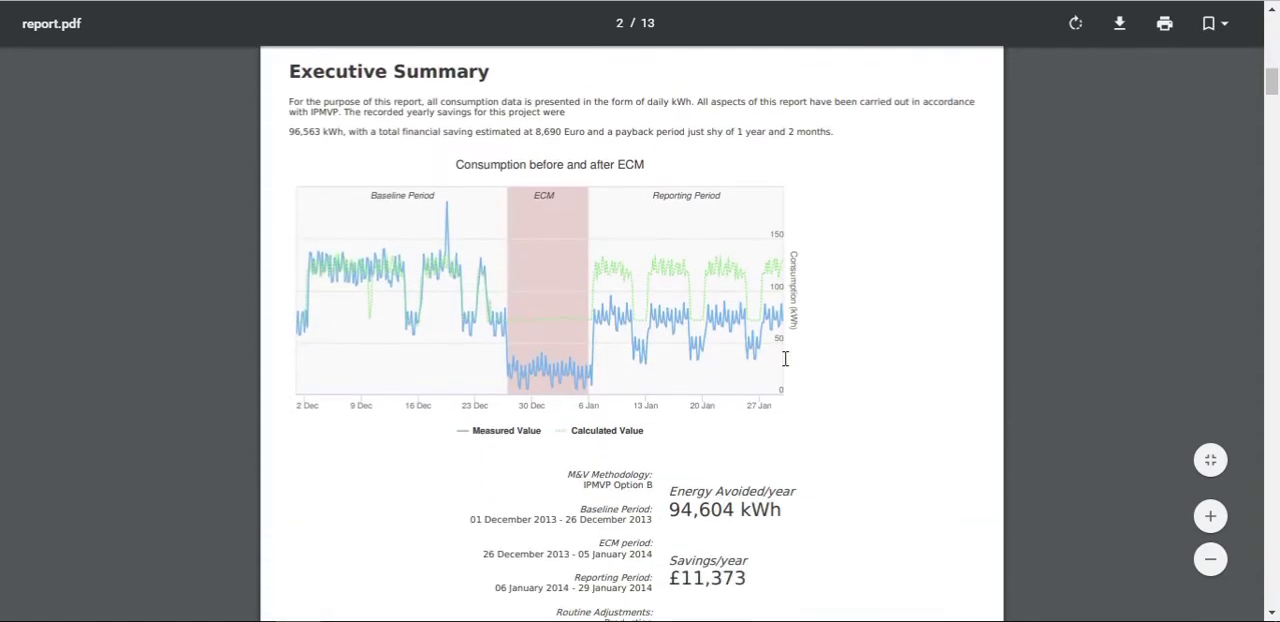
{"action": "scroll", "scroll_direction": "down", "scroll_amount": 3}
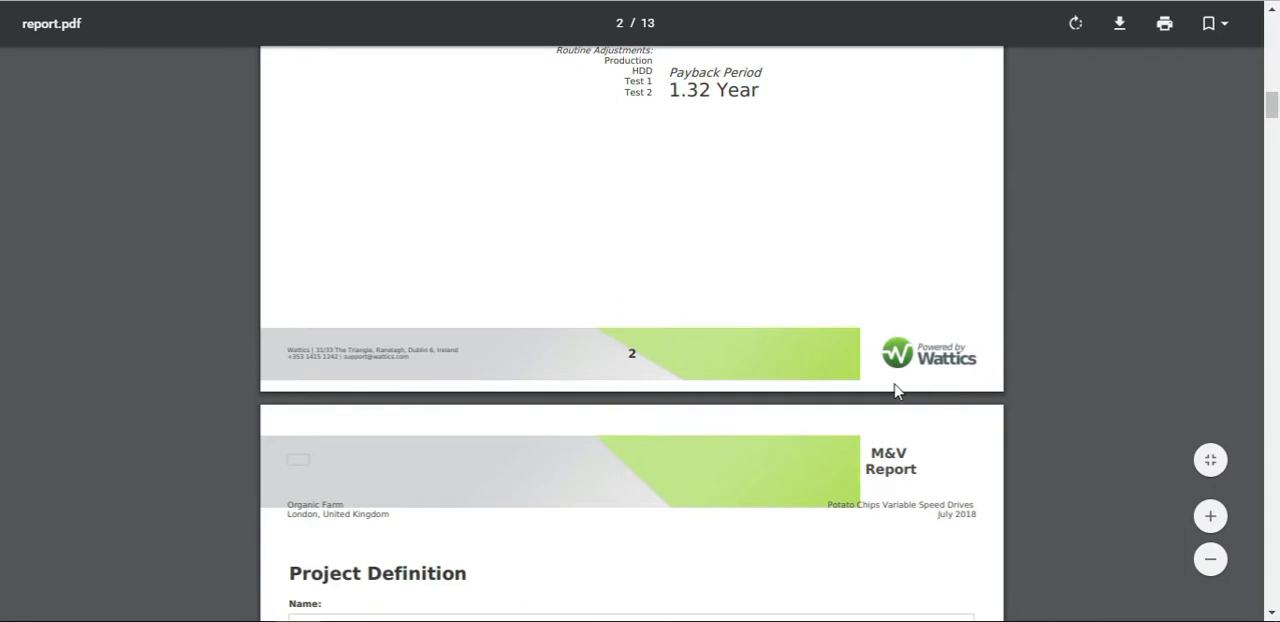
{"action": "scroll", "scroll_direction": "down", "scroll_amount": 3}
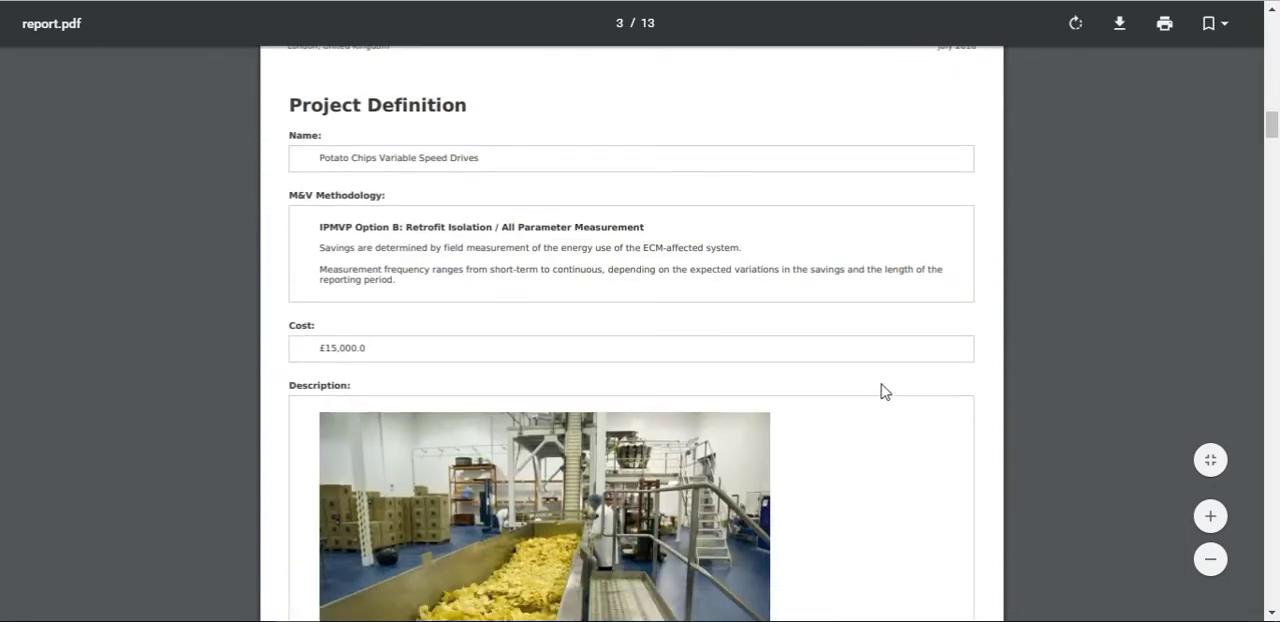